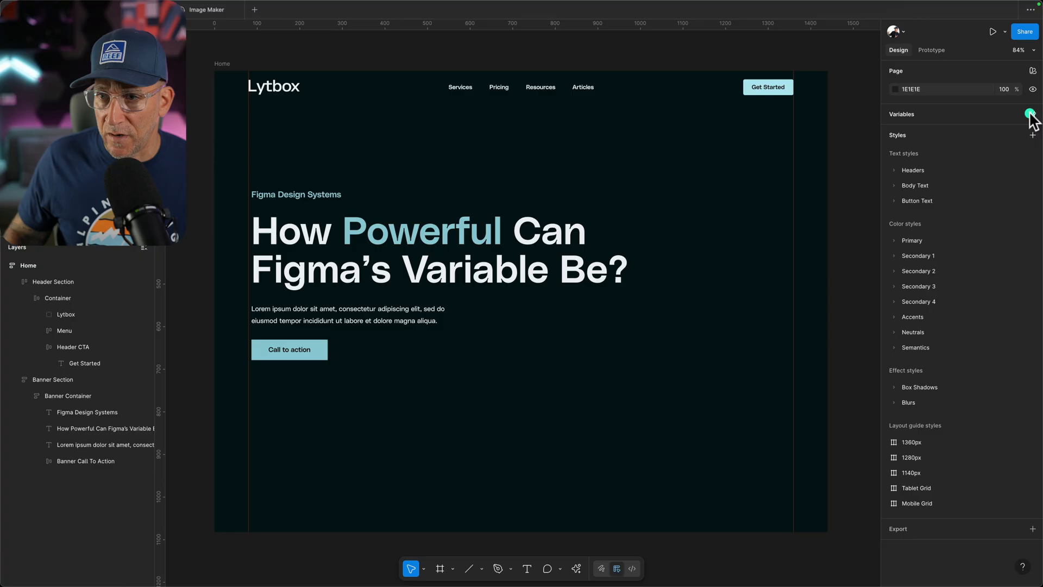
Show the Gaps collection in local variables with its Desktop and Mobile gap values
click(1033, 113)
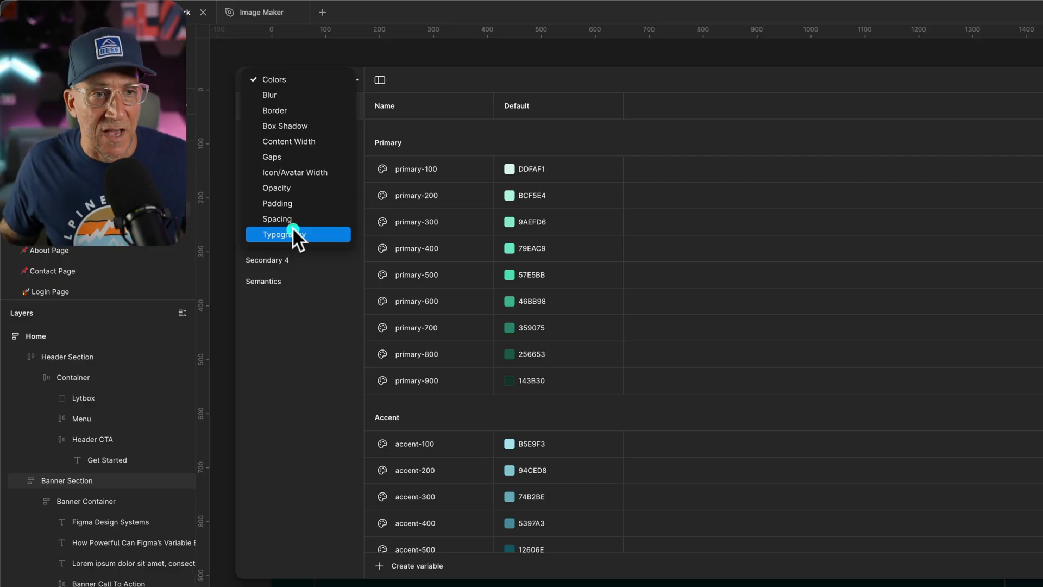
click(272, 157)
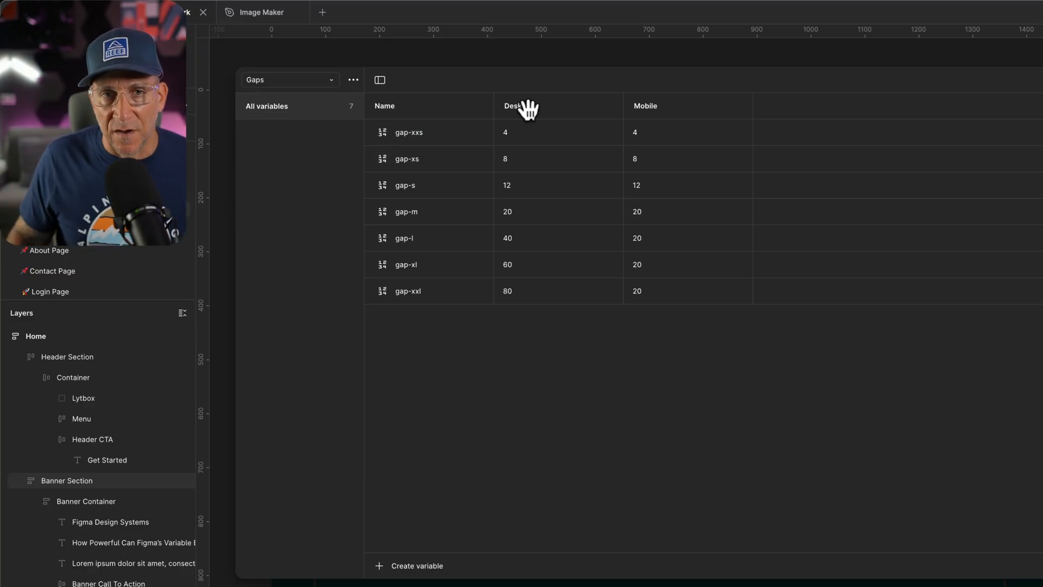
mouse_move(655, 109)
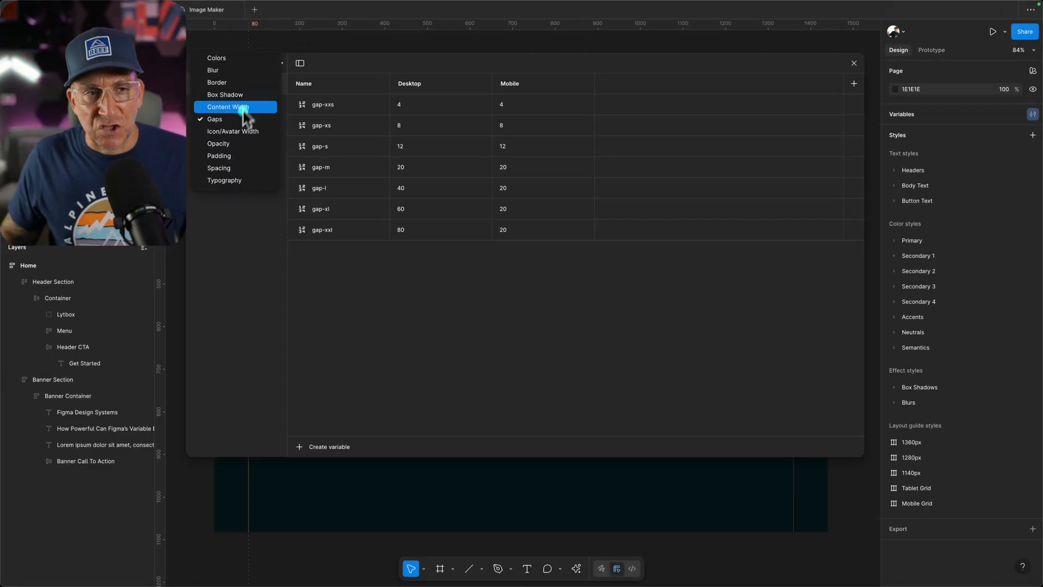
Show the Spacing collection with section-xxl's Top Bottom and Left Right values
click(219, 168)
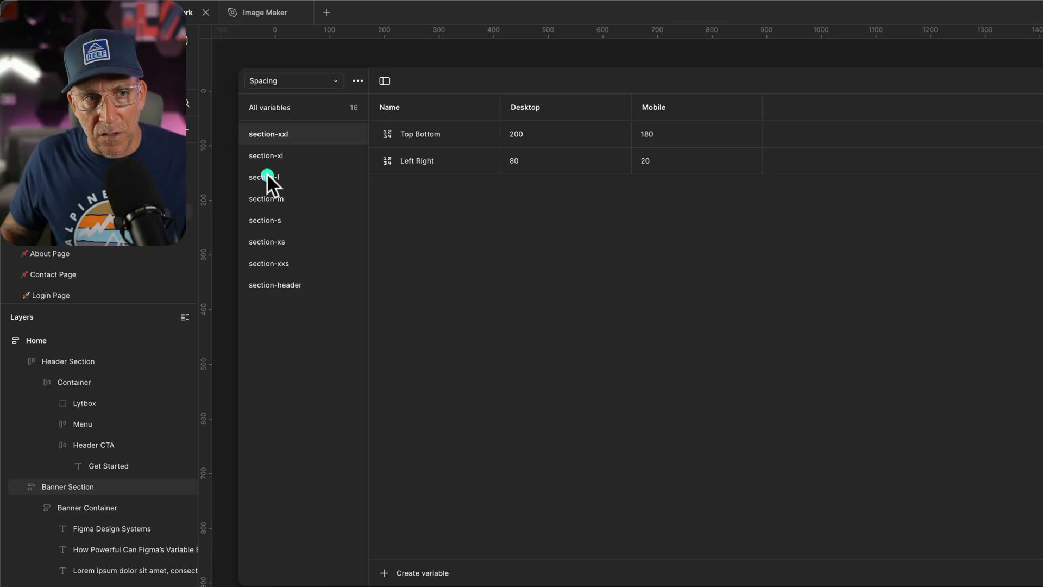
mouse_move(273, 279)
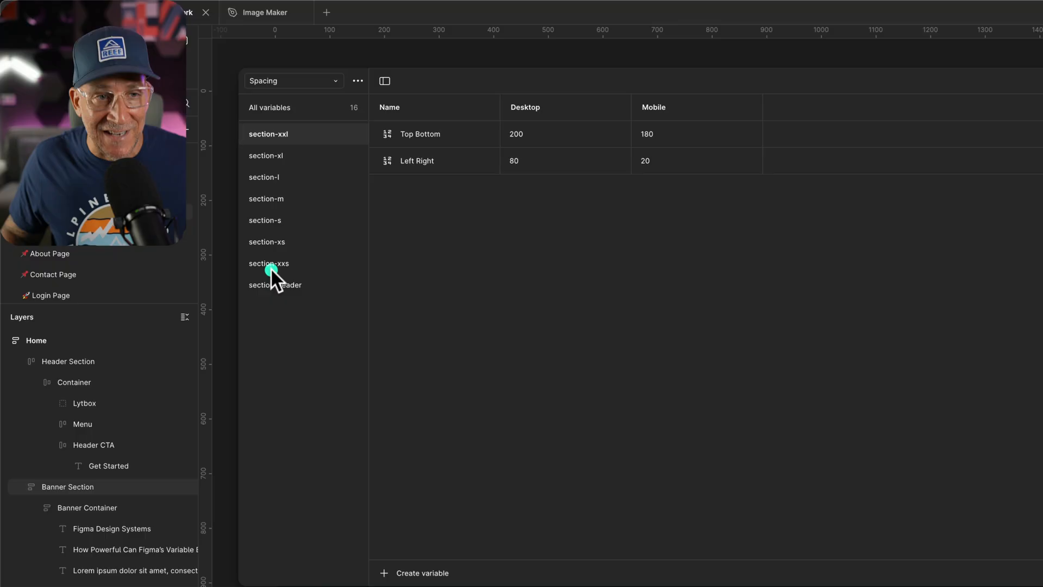
mouse_move(286, 139)
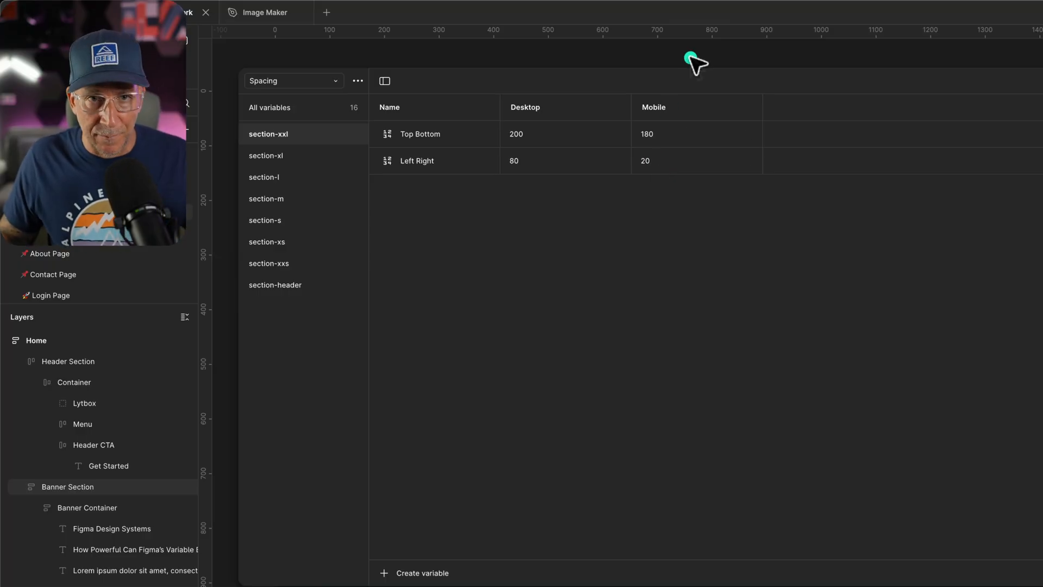
mouse_move(688, 74)
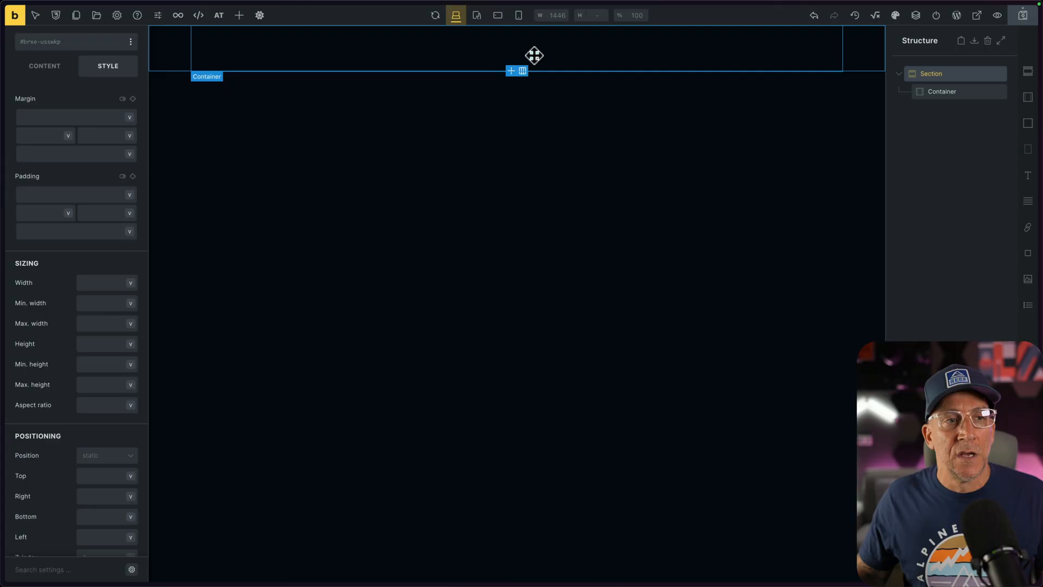
mouse_move(549, 51)
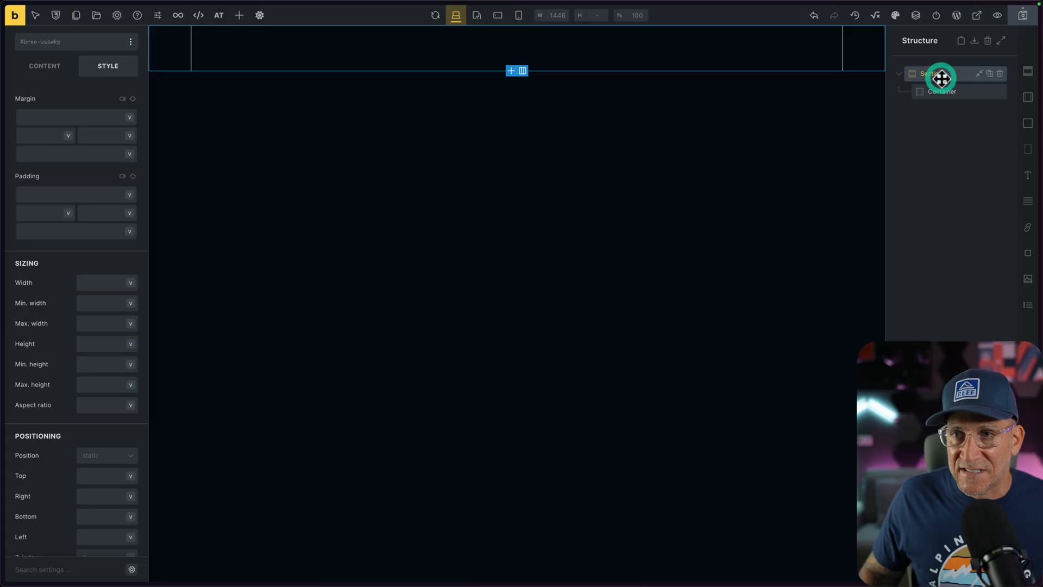
Assign the .section-xxl class to the Section, giving it 12.5rem vertical padding
click(41, 41)
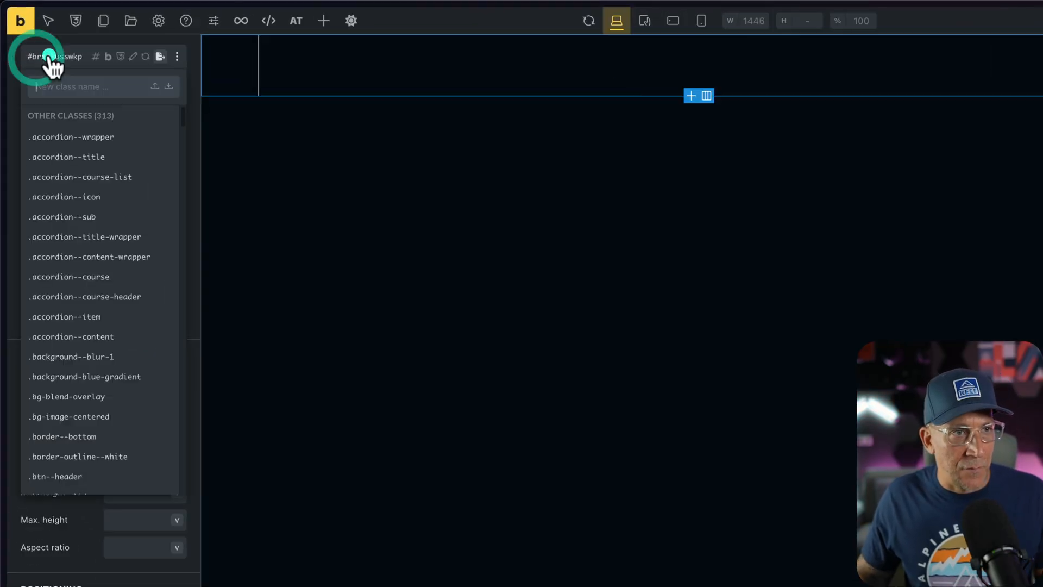
text(section)
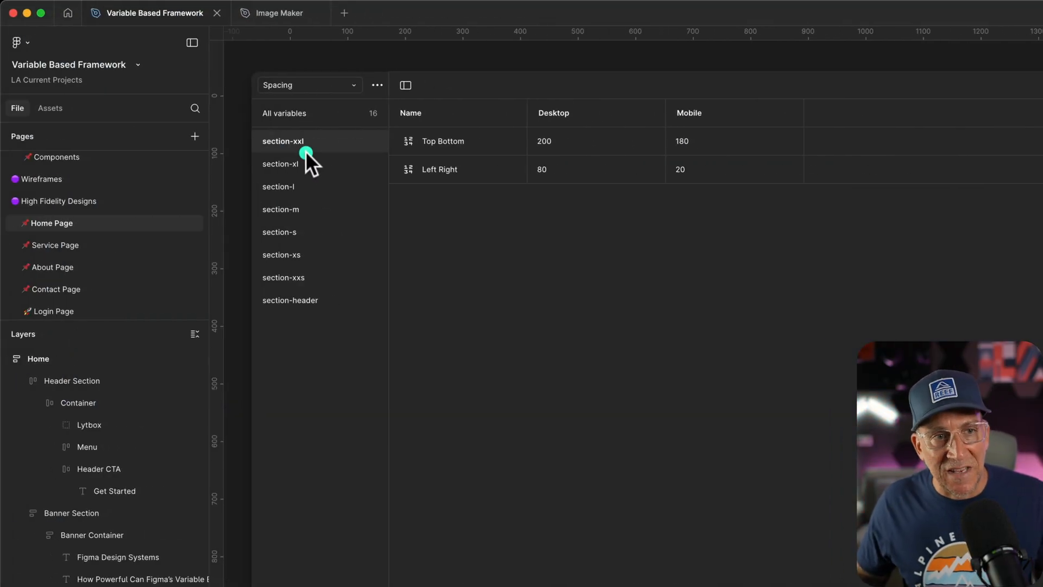
mouse_move(299, 176)
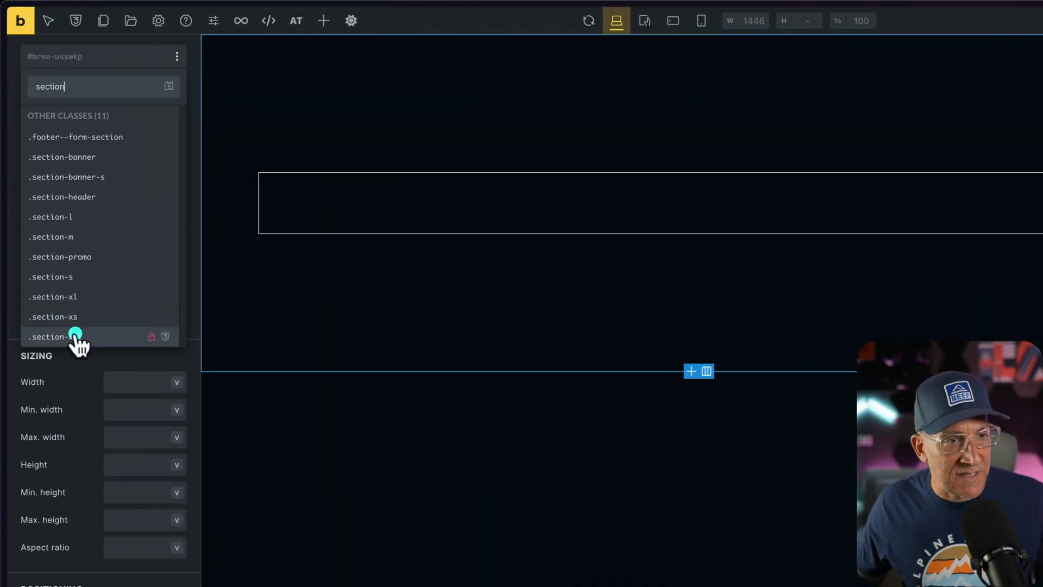
click(67, 336)
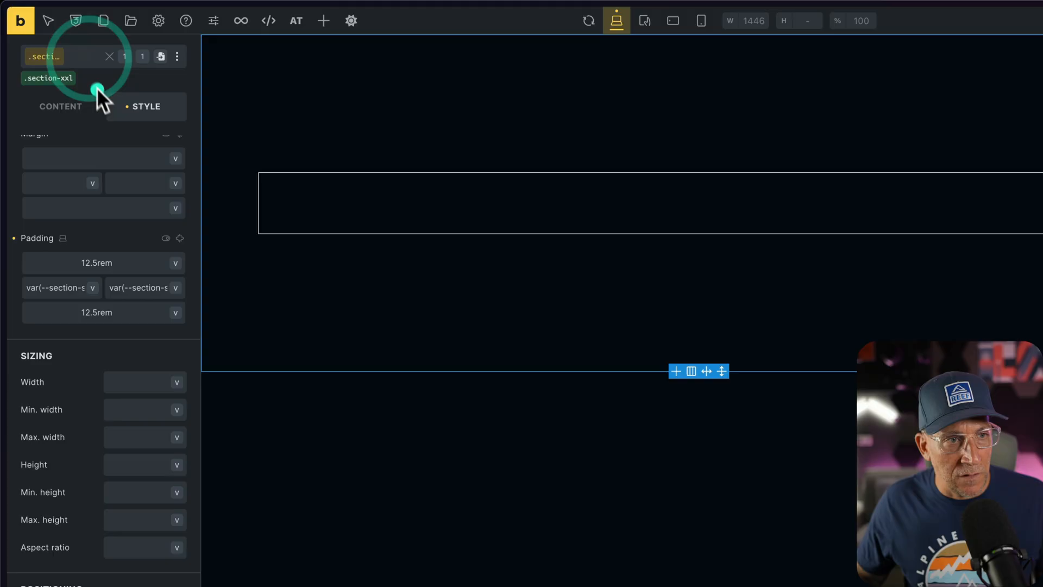
scroll(down, 3)
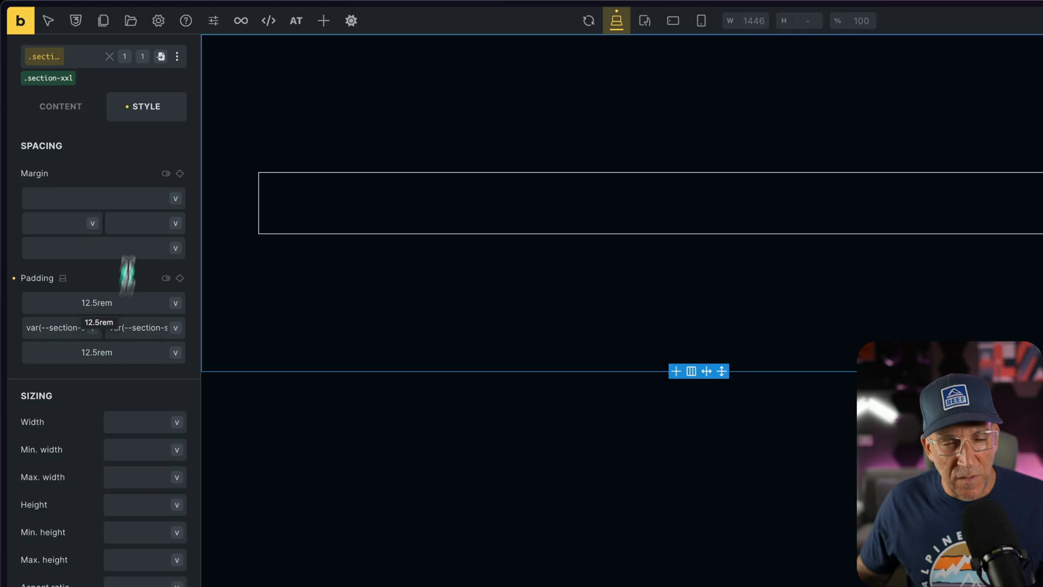
mouse_move(130, 273)
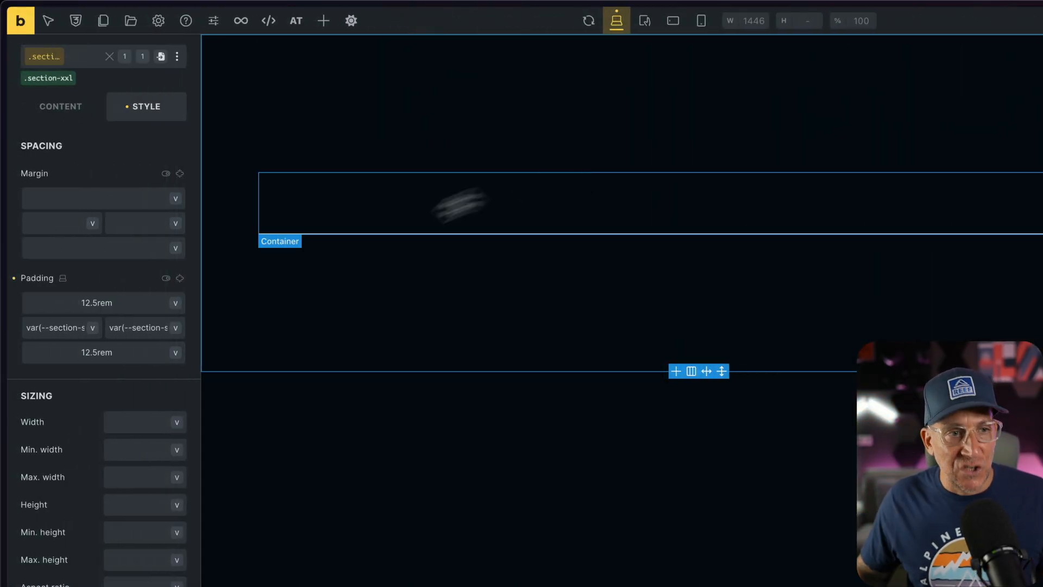
mouse_move(60, 326)
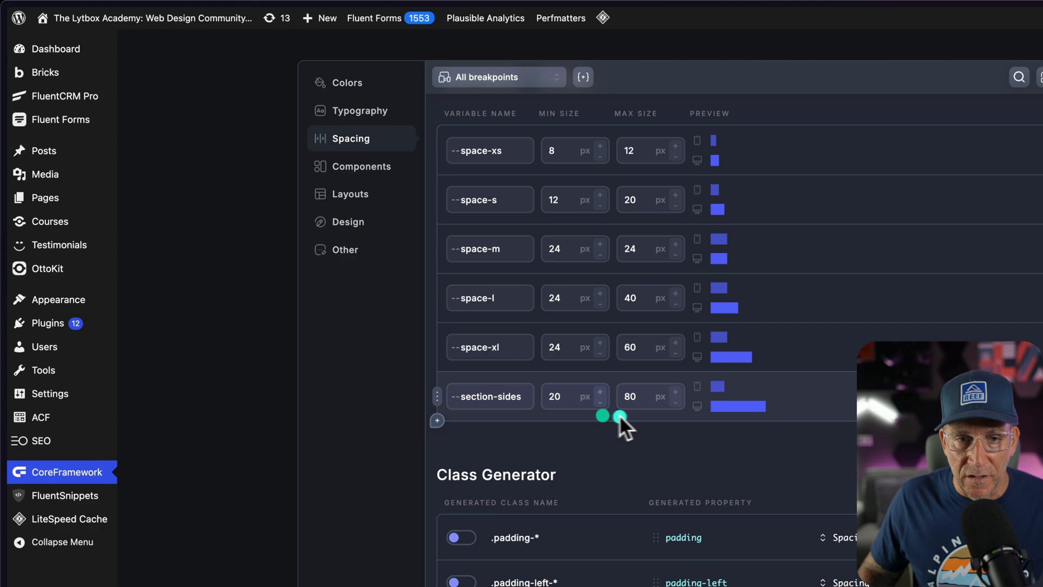
click(628, 395)
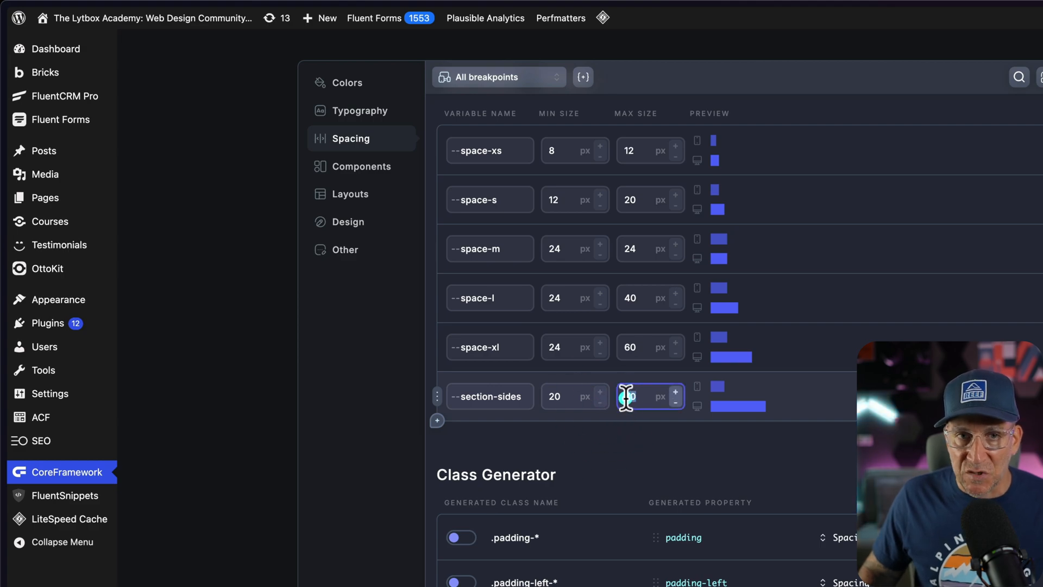
triple_click(629, 396)
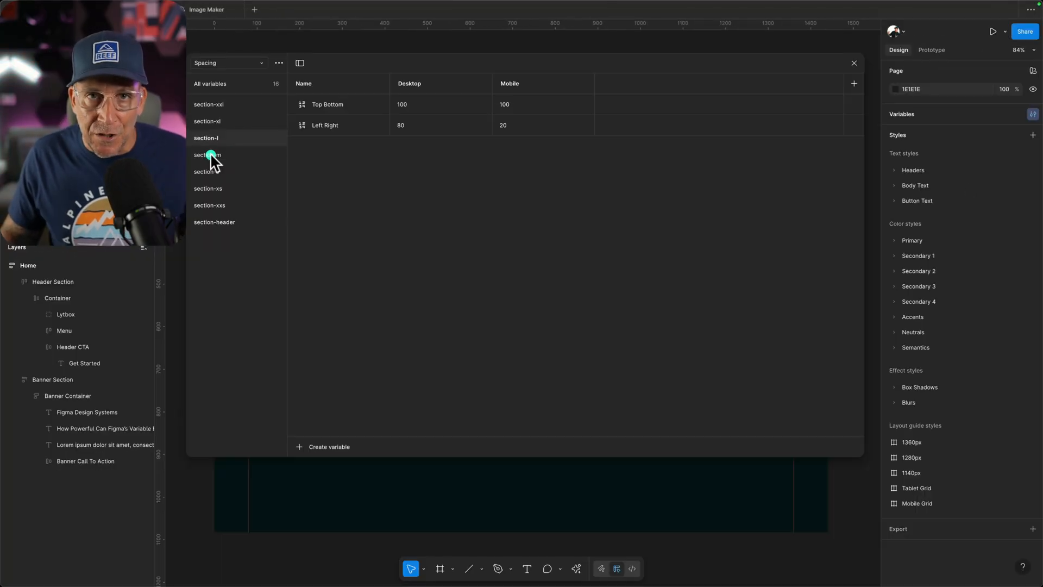
Select the Banner Section and search 'section' in its padding variable picker
click(853, 63)
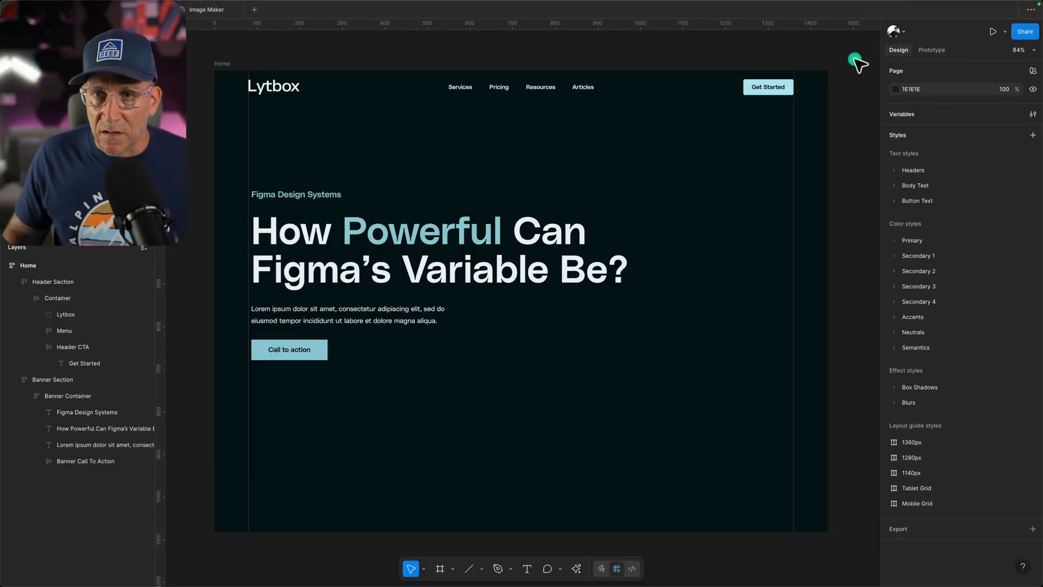
click(52, 379)
text(s)
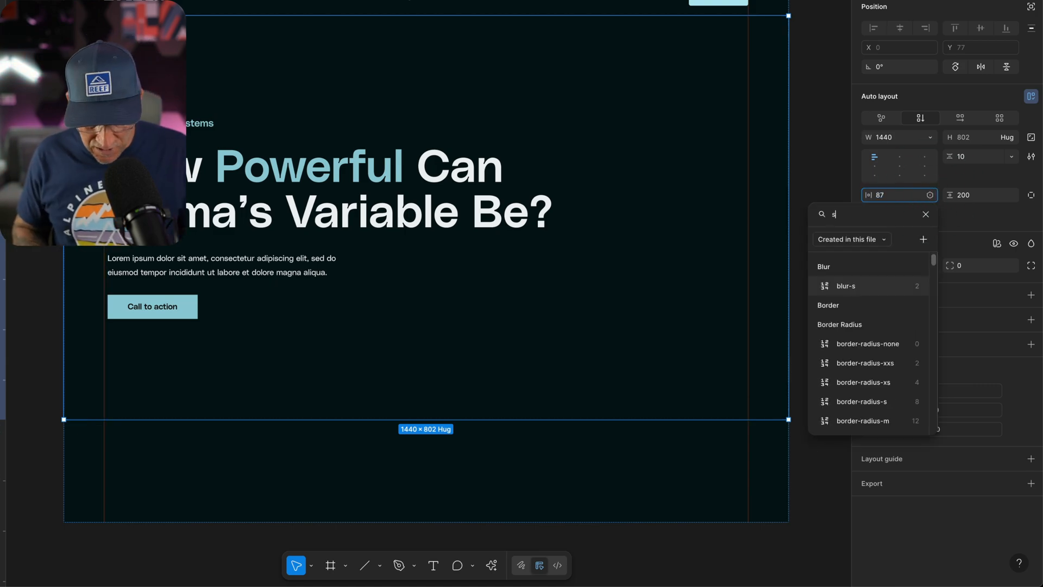
text(ection)
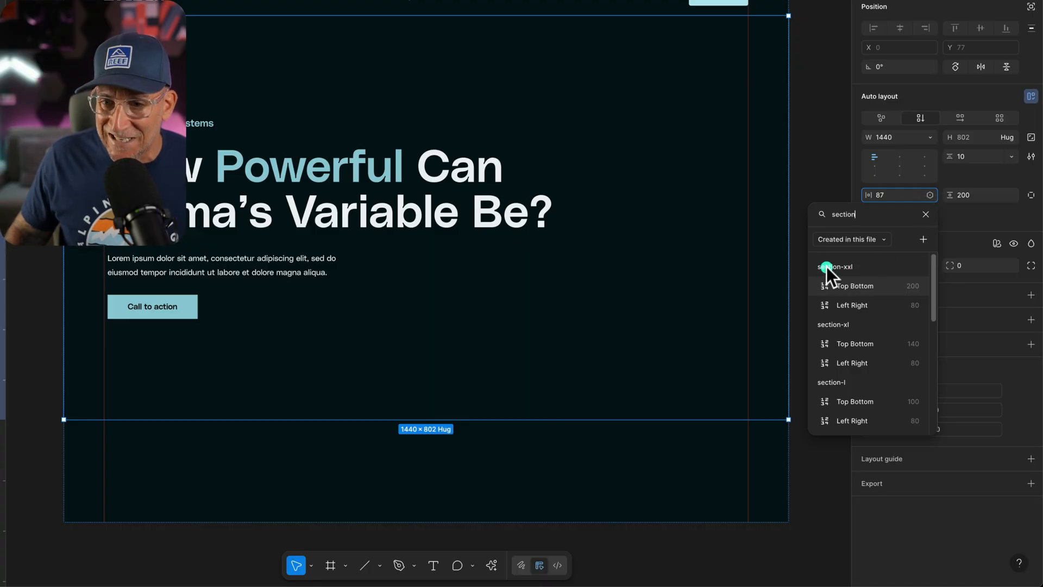
mouse_move(854, 291)
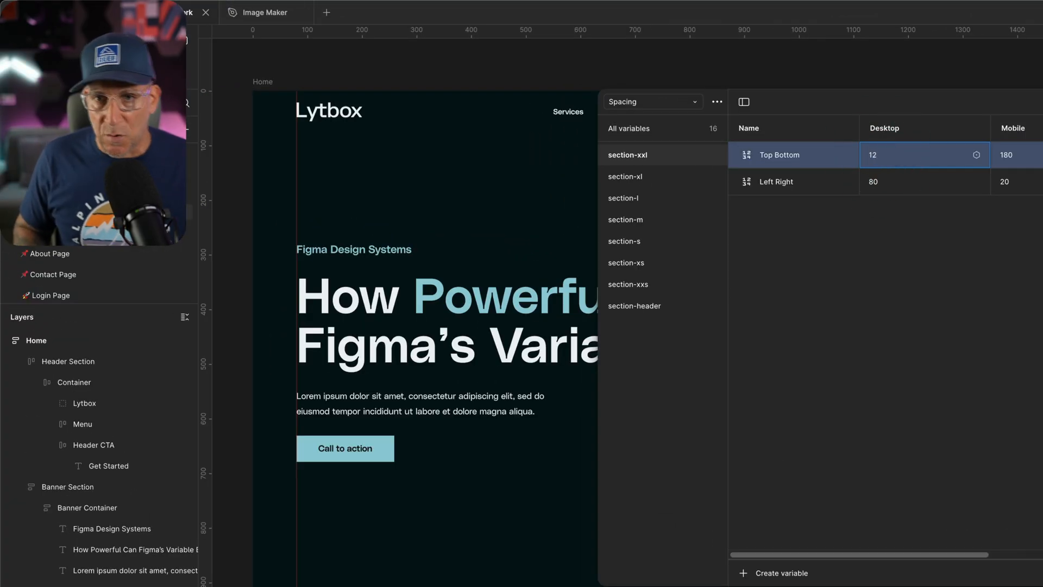
Set section-xxl's desktop Top Bottom value to 120
text(120)
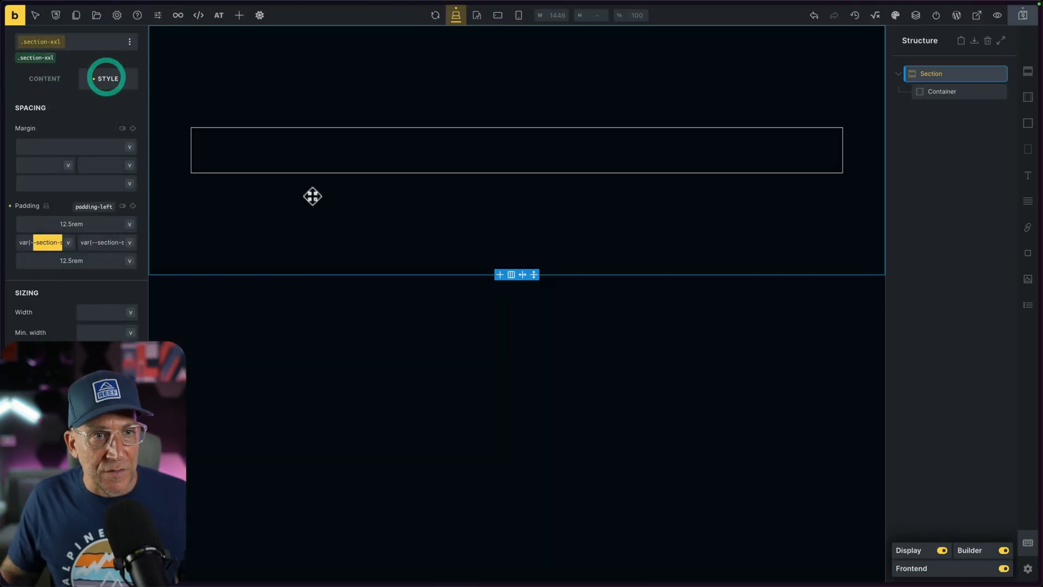
click(71, 223)
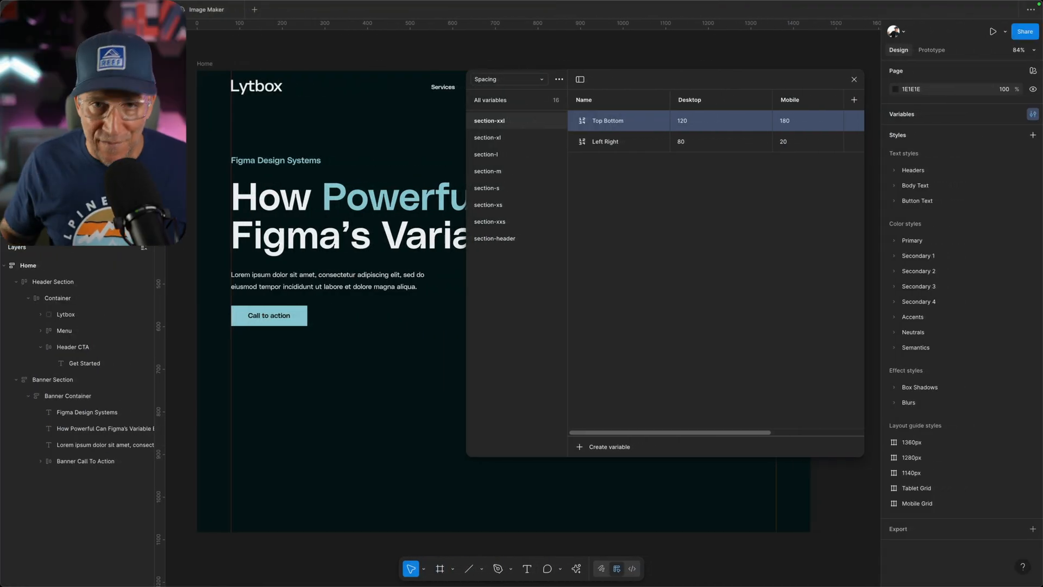
Restore section-xxl's desktop Top Bottom value to 200
click(685, 121)
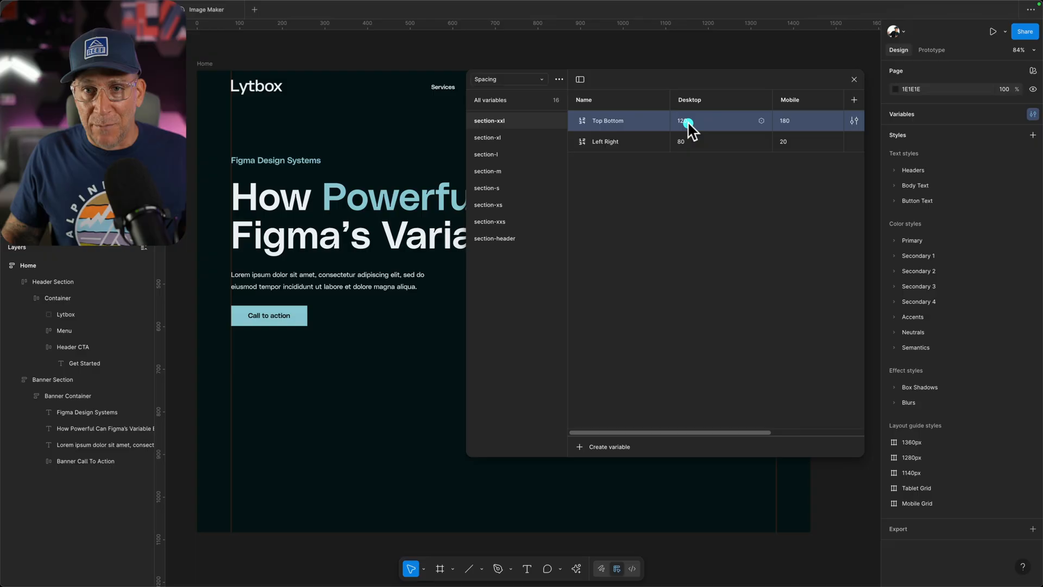
text(200)
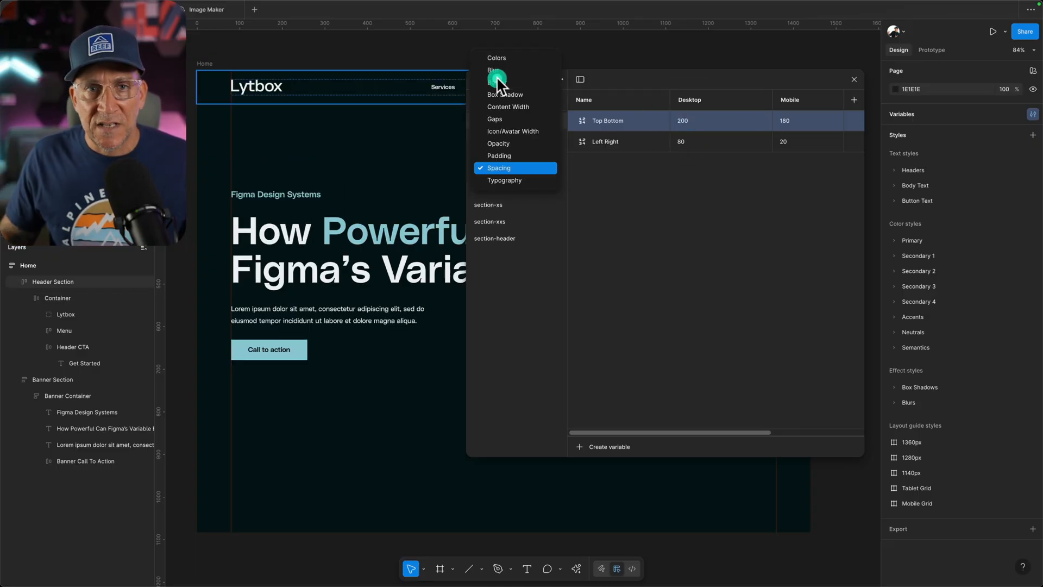
Set header-xxl font-size to 72 in Typography, then return to the canvas
click(504, 180)
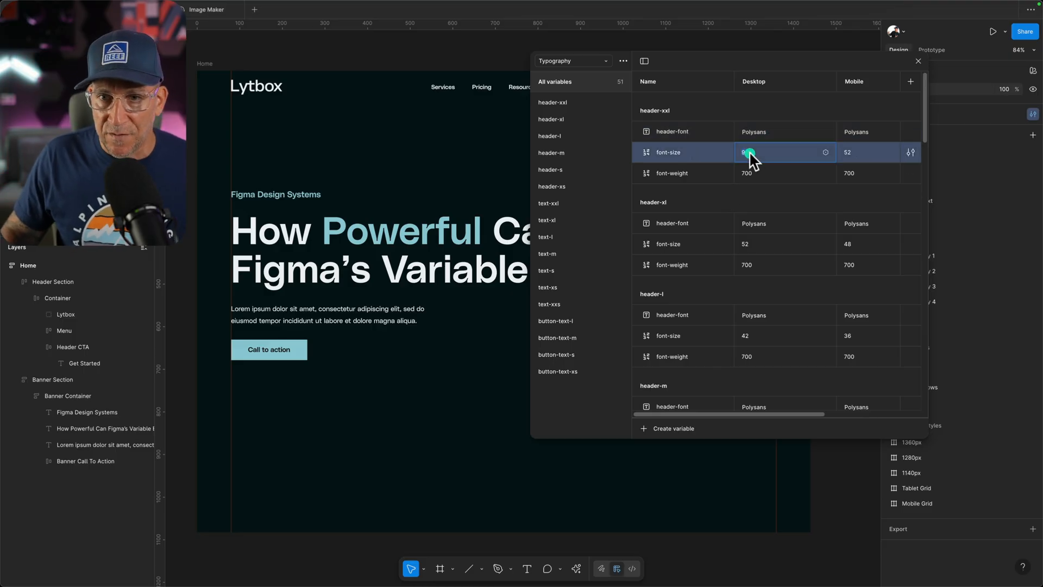
text(72)
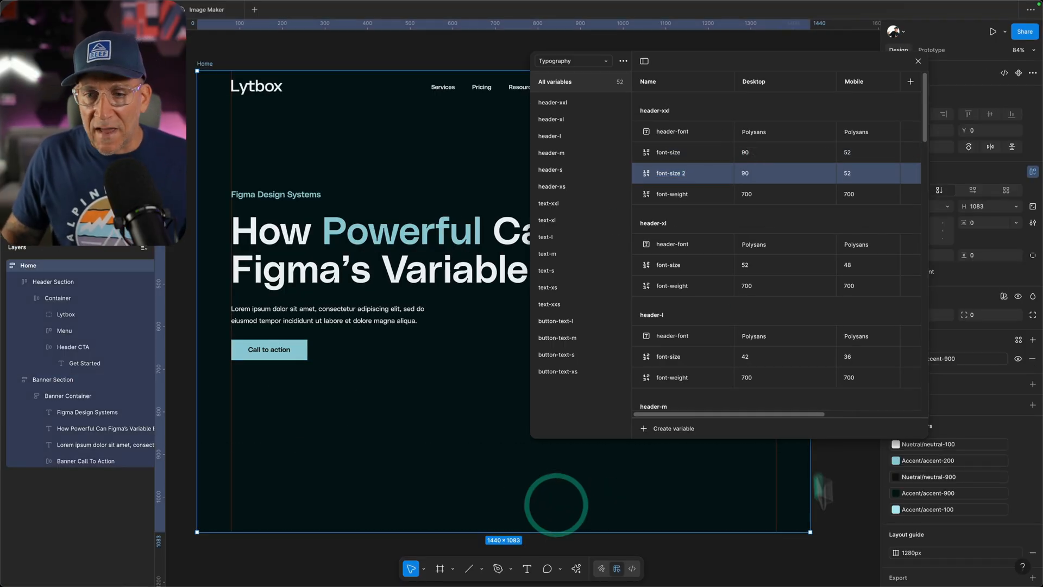
click(918, 60)
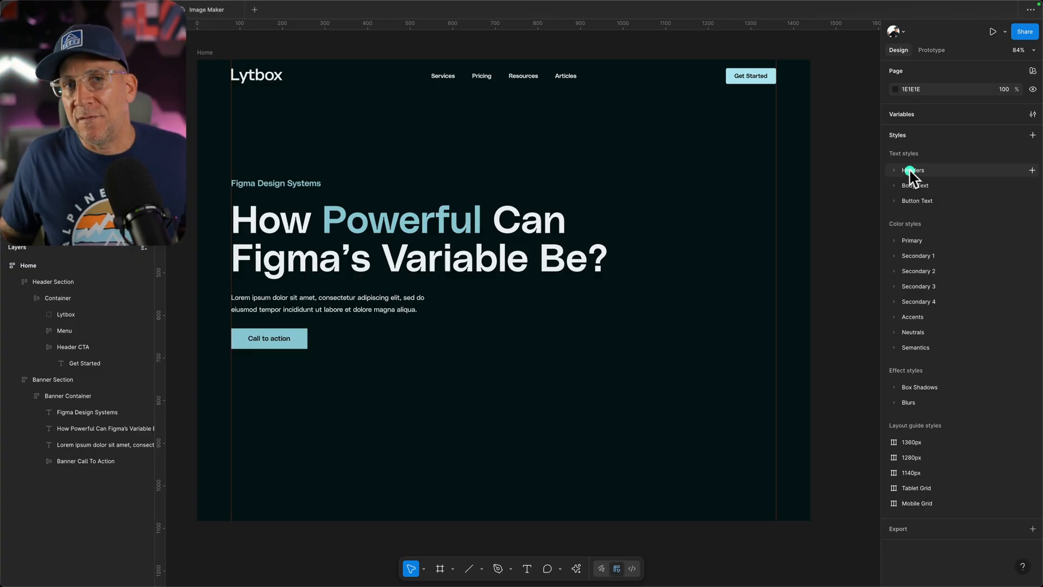
Expand the Headers styles and inspect header-xxl's variable-linked font settings
click(913, 170)
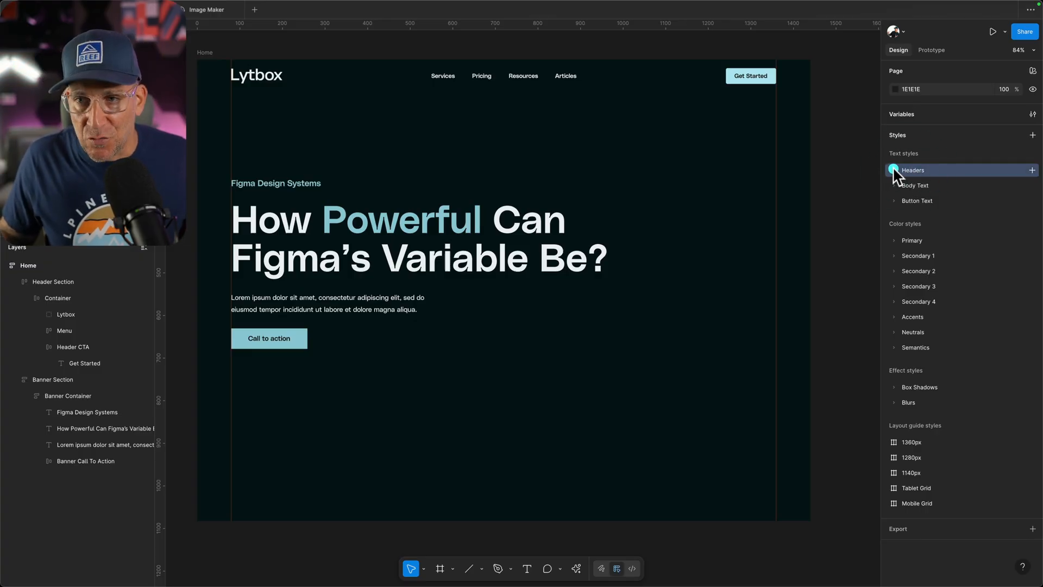
click(913, 170)
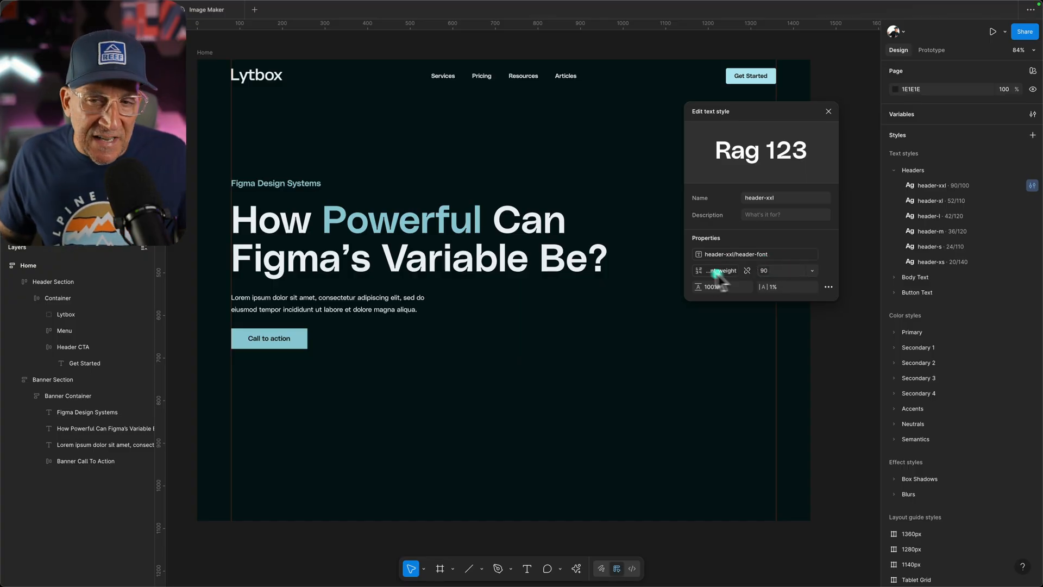
mouse_move(768, 286)
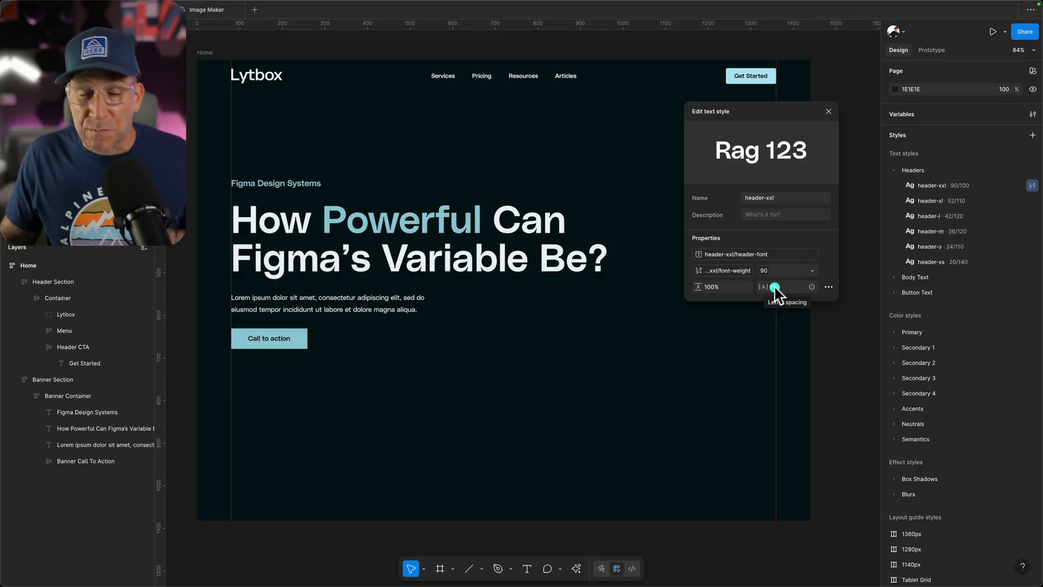
mouse_move(746, 292)
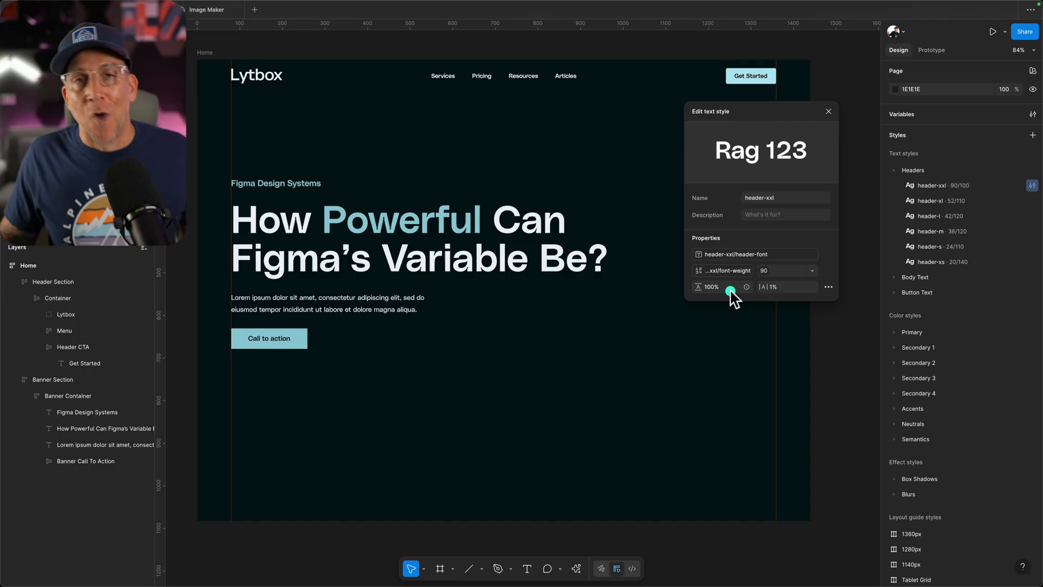
mouse_move(731, 291)
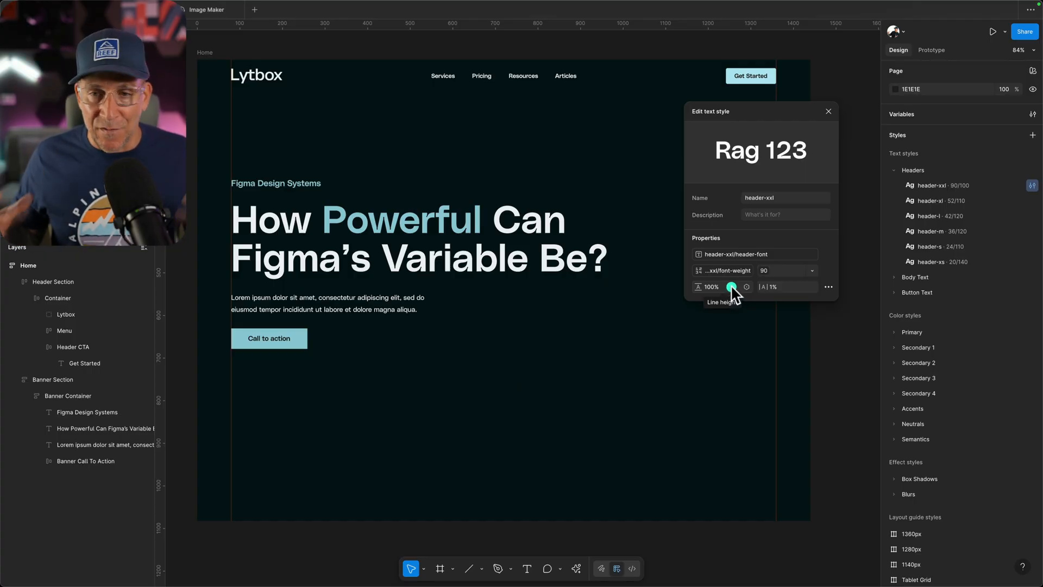
click(828, 111)
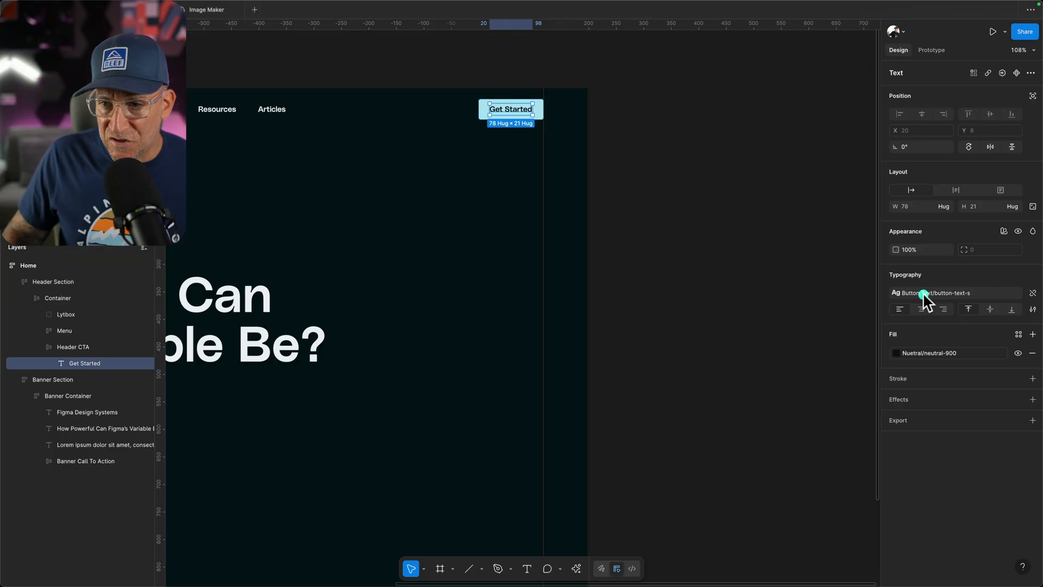
Review Get Started's text style, header-xs typography variables and the button's horizontal padding
click(934, 293)
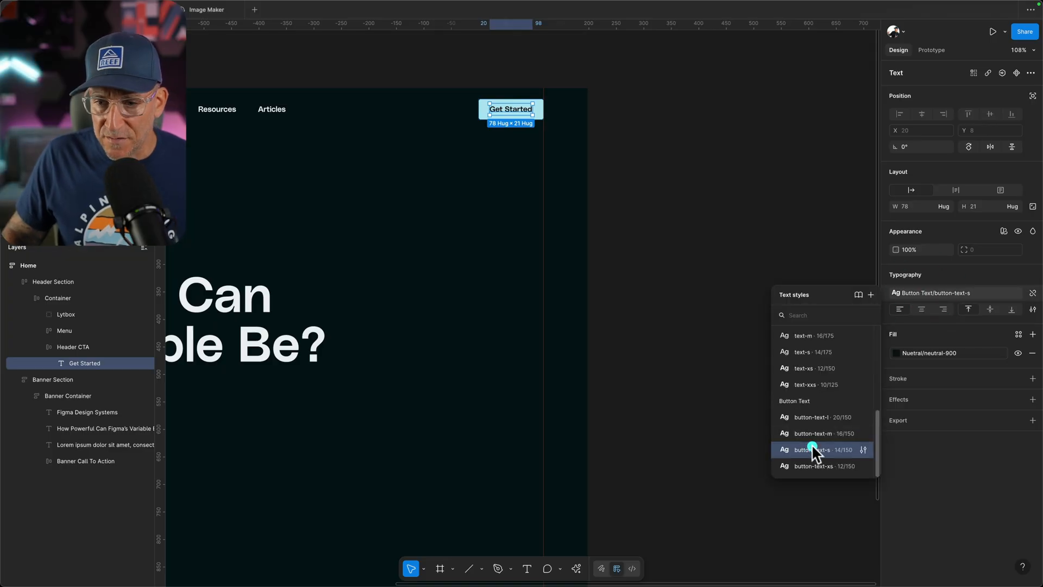
mouse_move(805, 112)
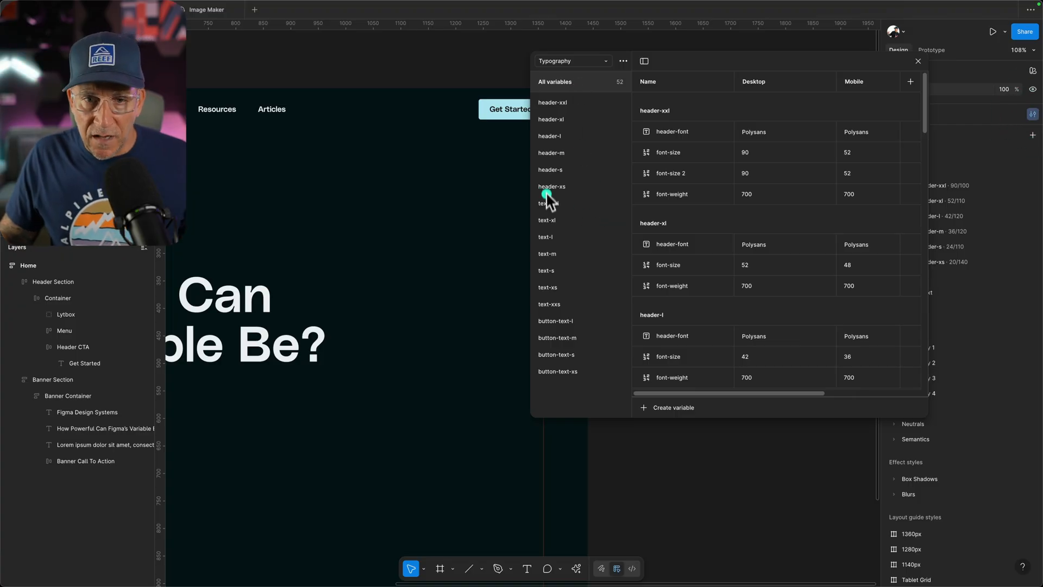
click(556, 354)
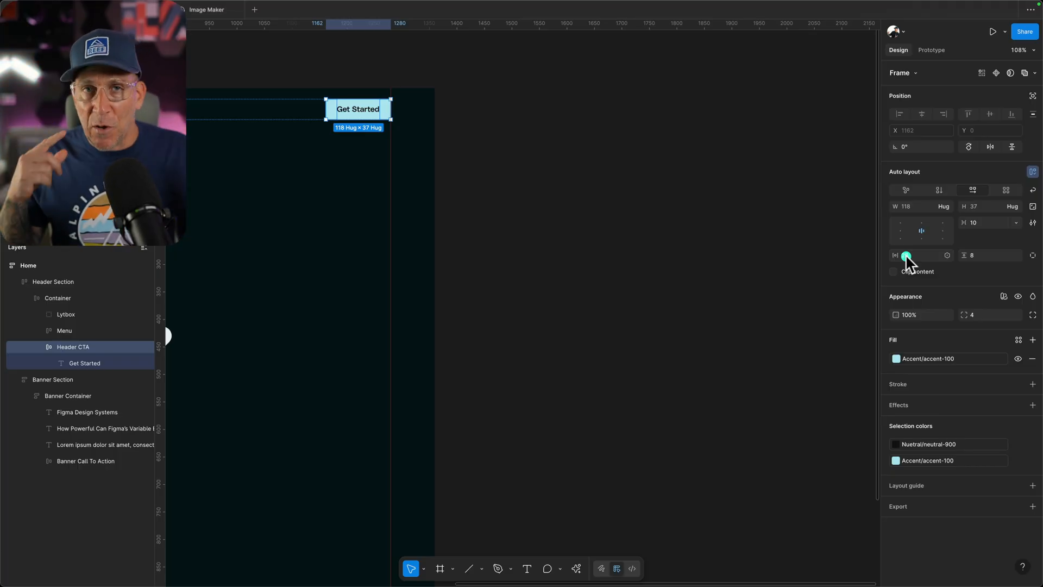
click(921, 255)
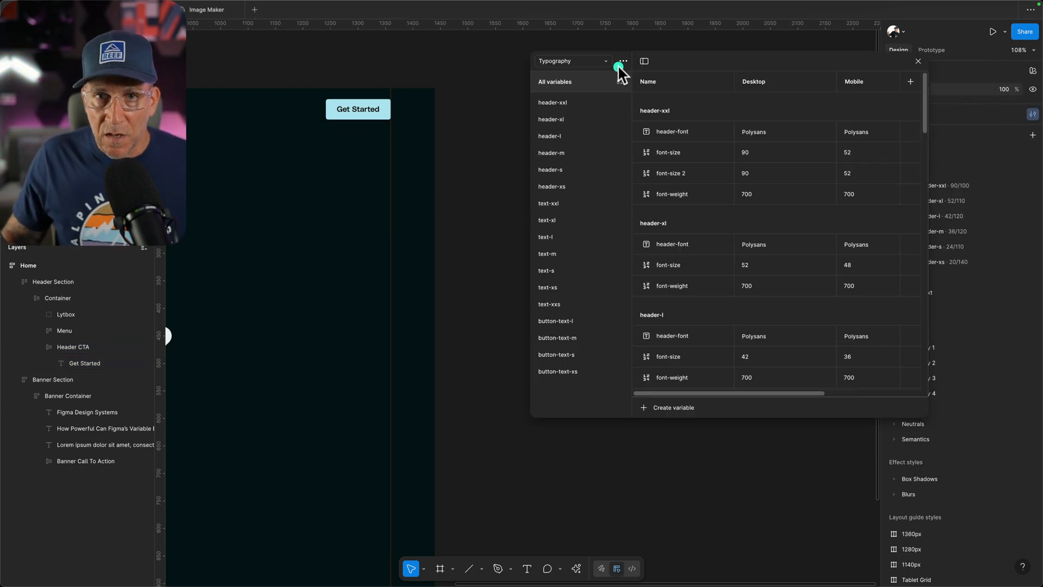
Create a Buttons collection with a button-l group holding number variable top-bottom 16
click(622, 60)
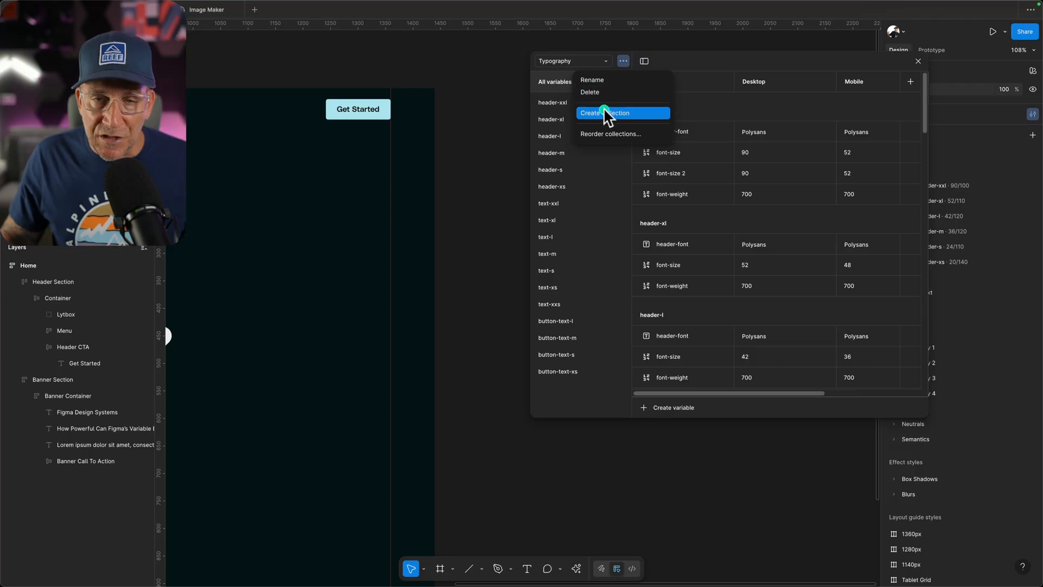
click(610, 112)
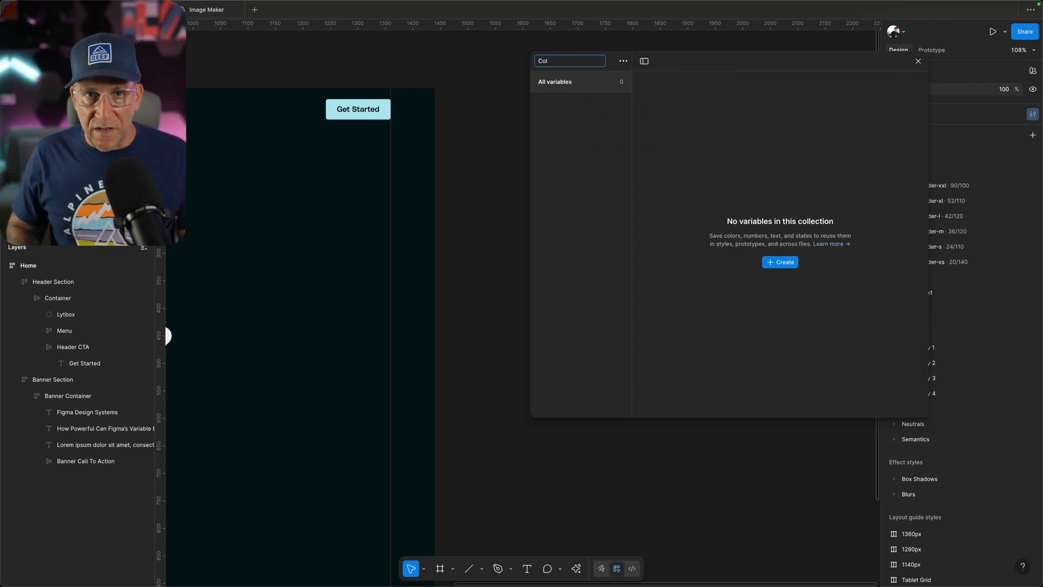
click(779, 261)
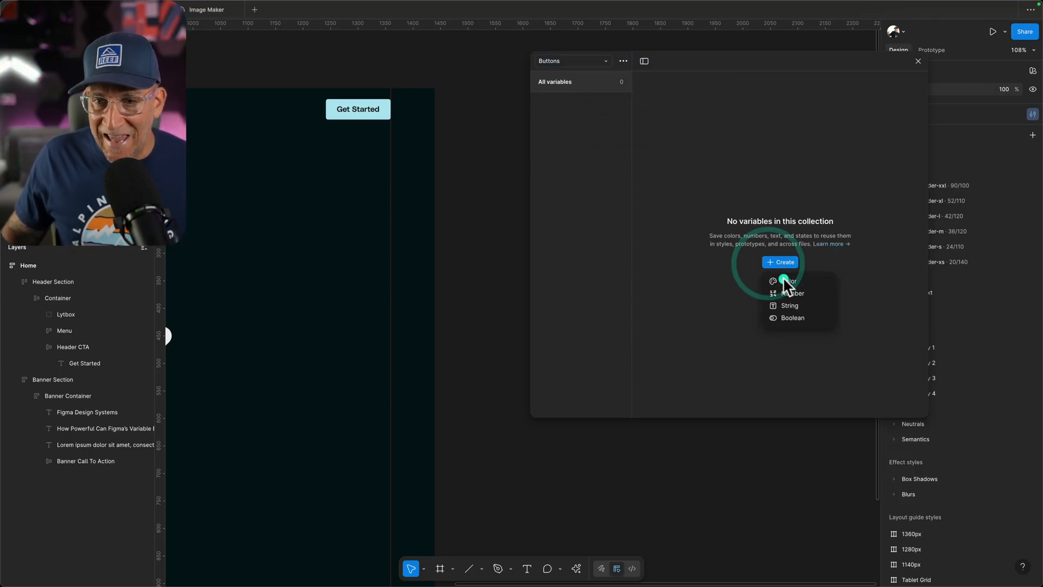
click(791, 292)
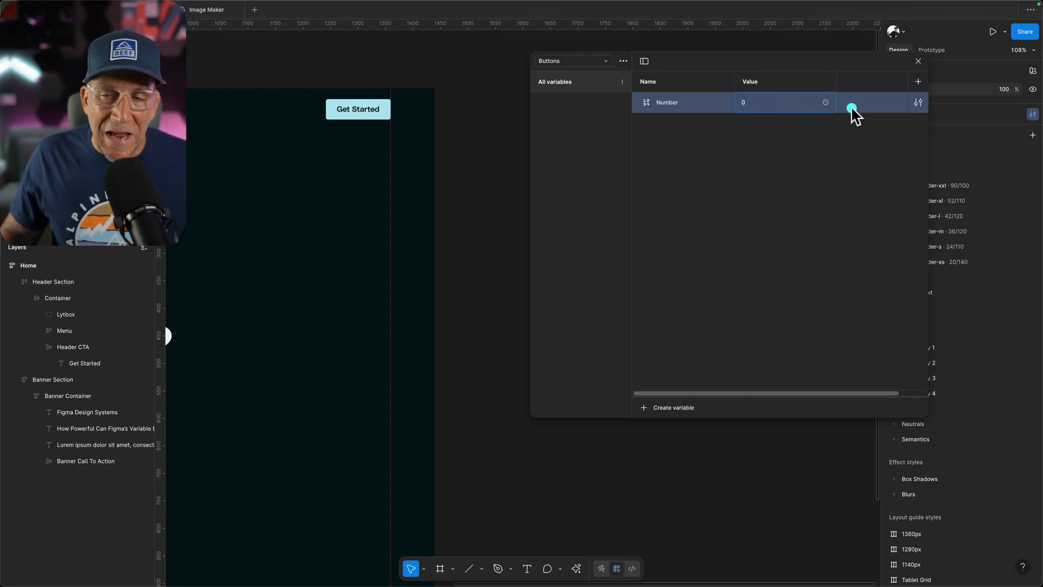
right_click(853, 102)
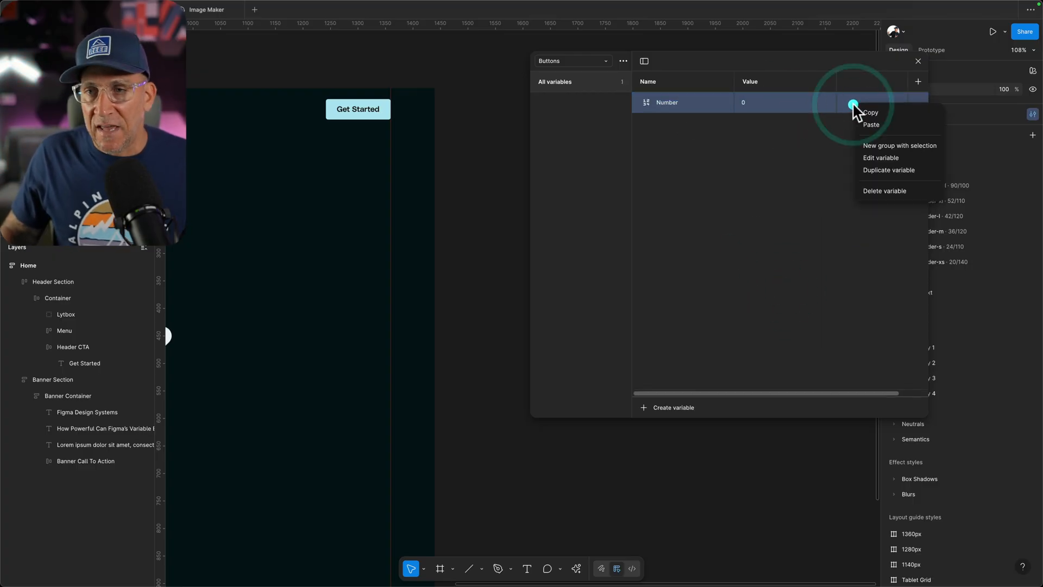
mouse_move(871, 125)
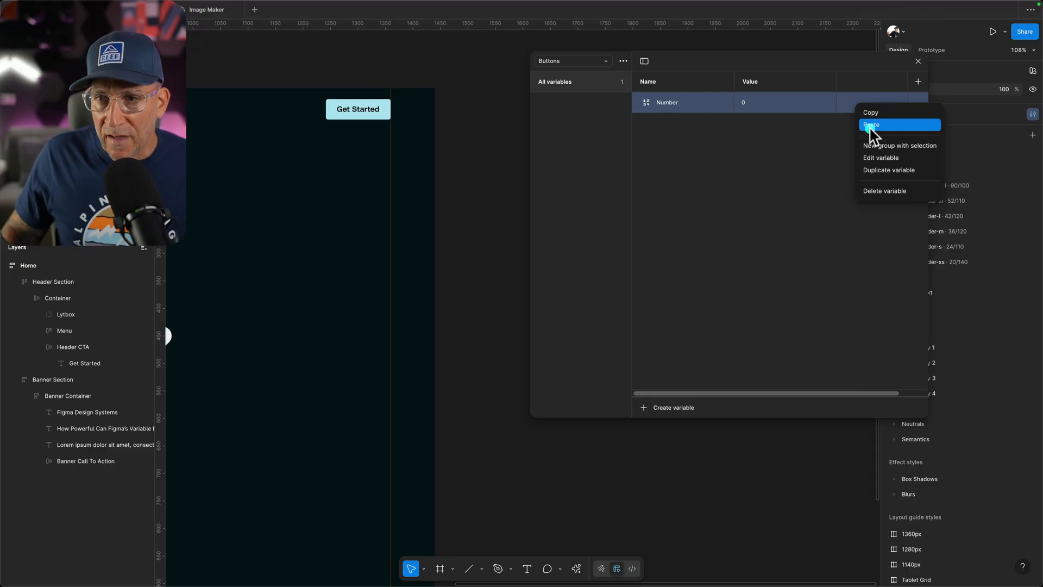
click(900, 145)
text(button-l)
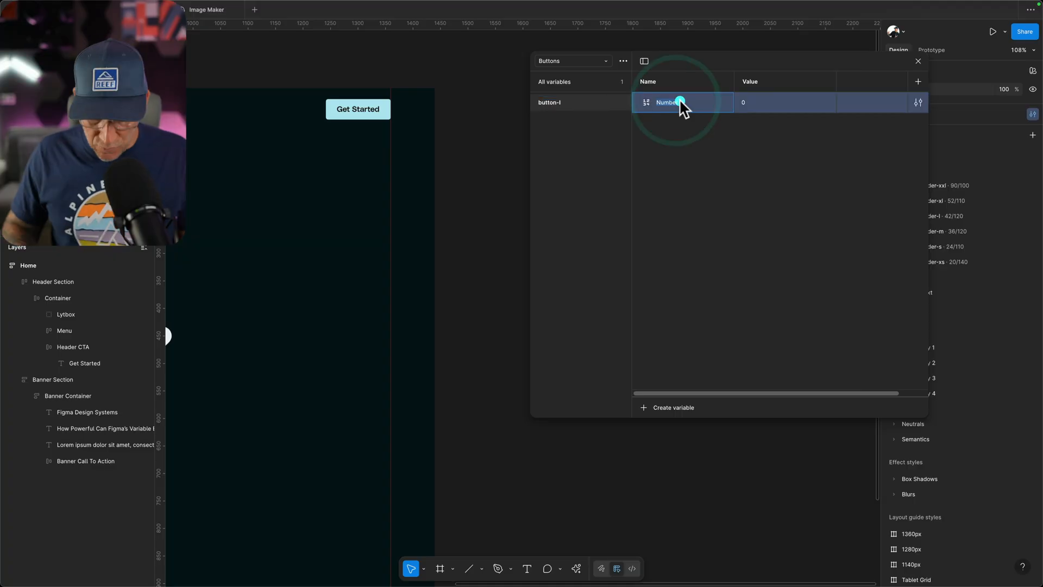
text(top-bottom)
click(785, 102)
text(16)
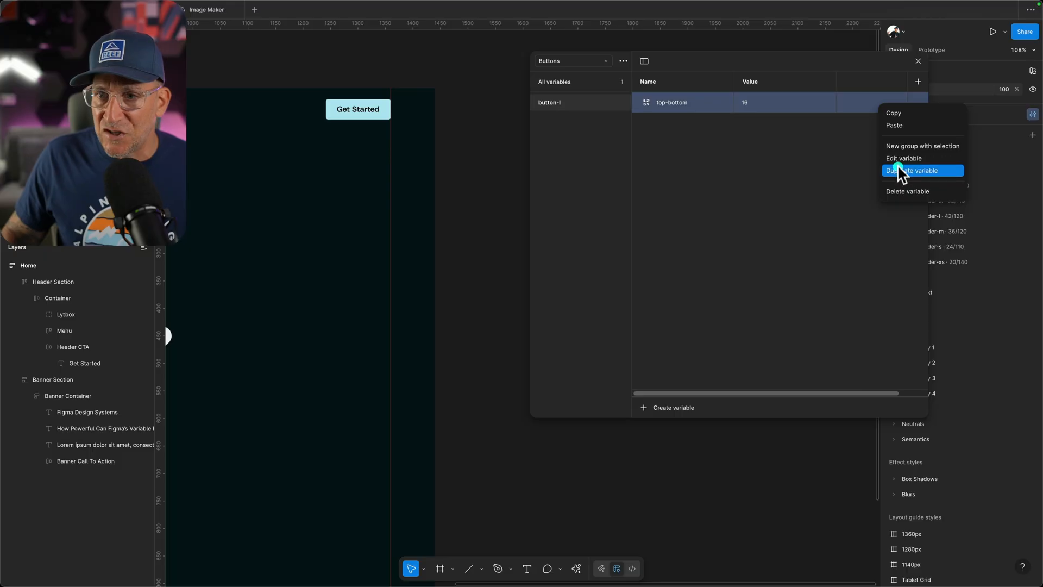
Duplicate it as right-left with value 40
click(913, 170)
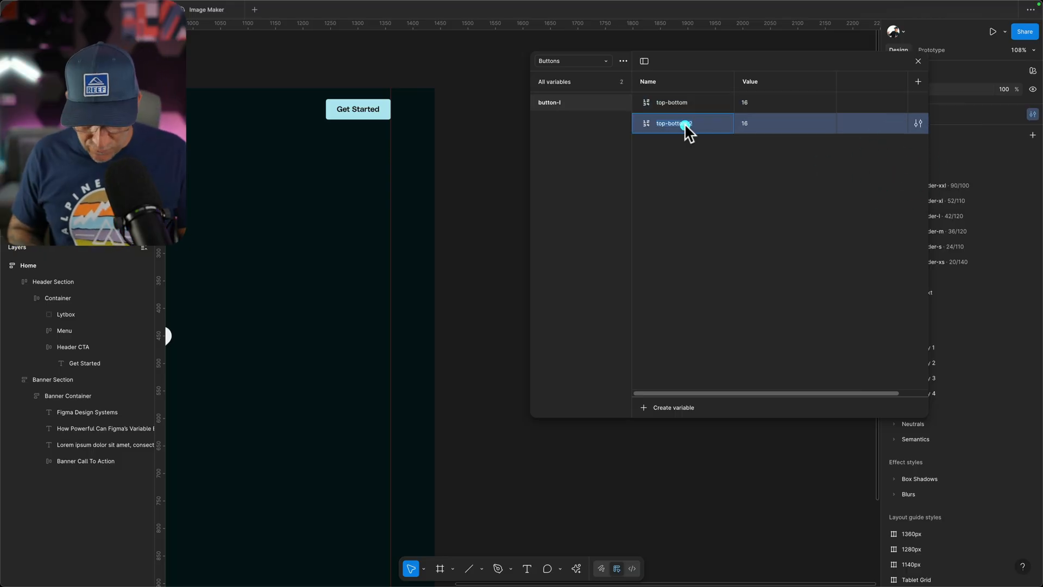
text(right-left)
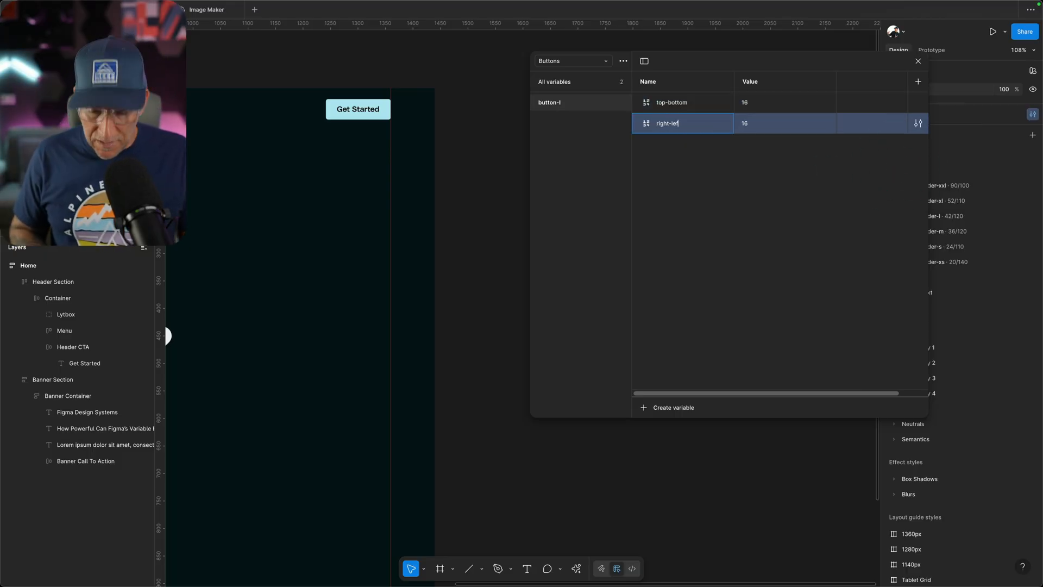
click(747, 124)
text(40)
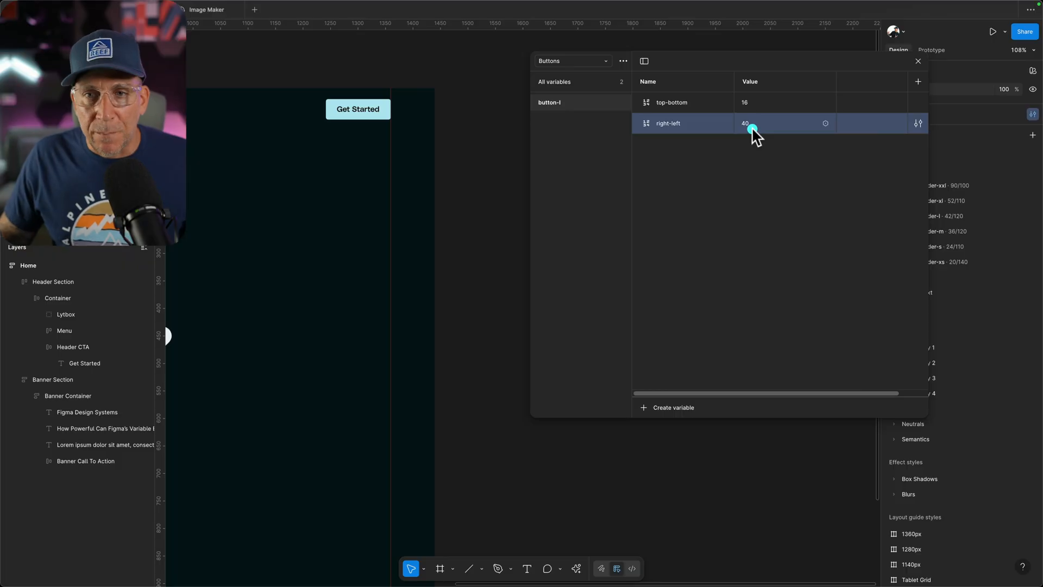
Duplicate the button-l group and rename the copy button-m
right_click(550, 103)
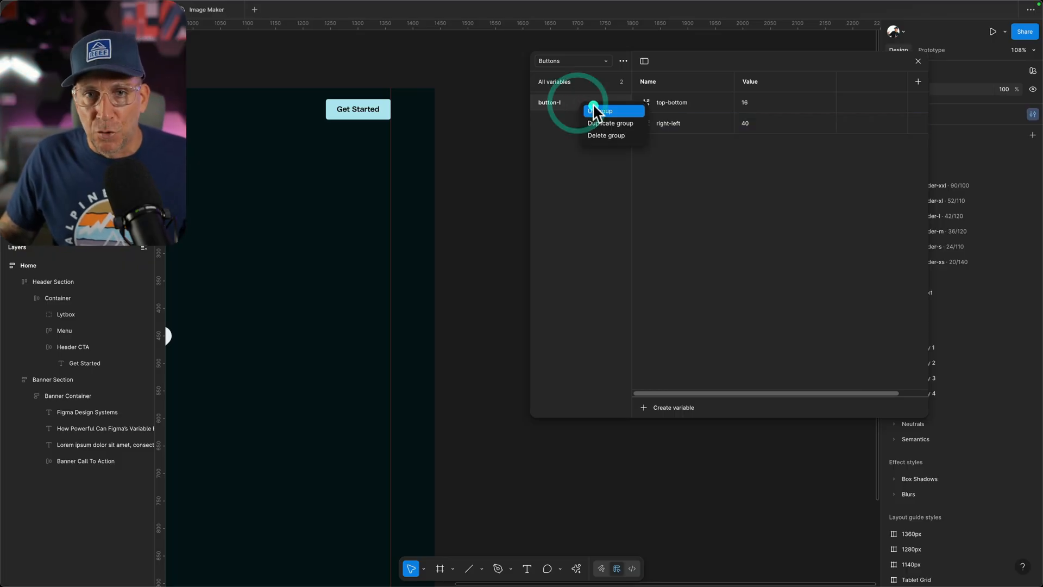
click(601, 110)
text(button-m)
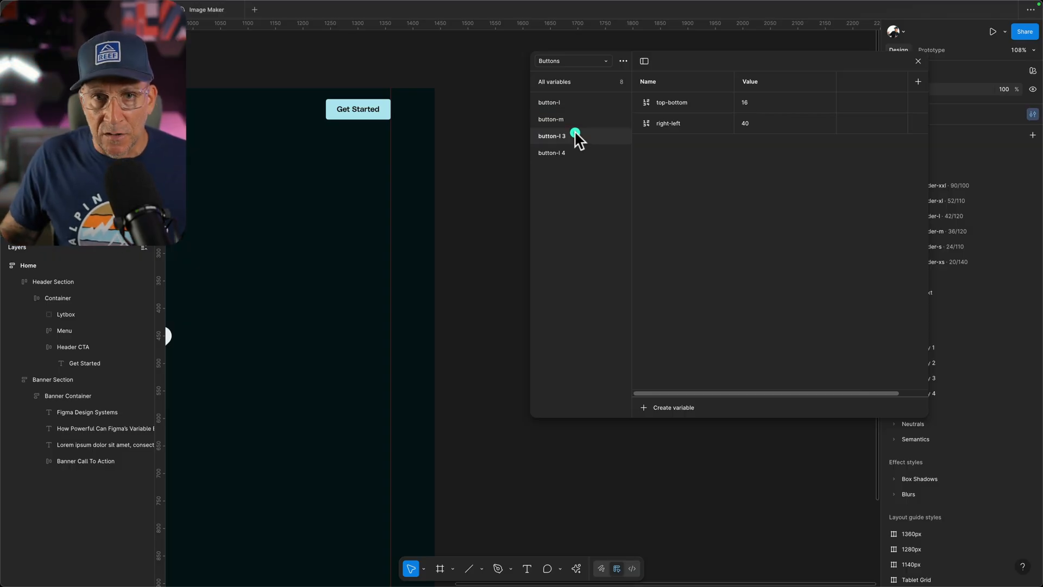
click(575, 119)
text(s)
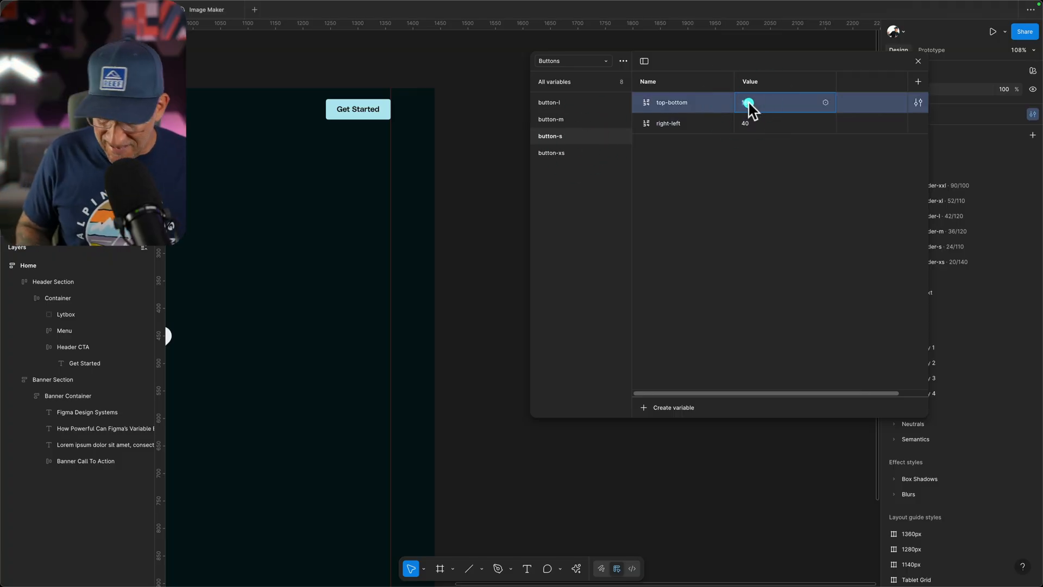
Edit the button-s and button-xs top-bottom and right-left values smaller
click(752, 123)
text(20)
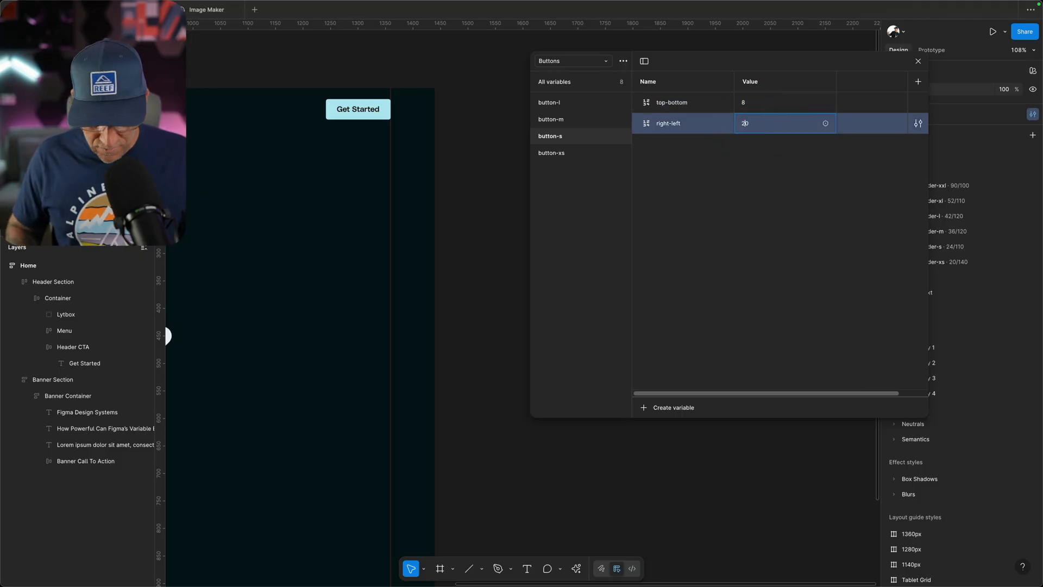
click(765, 124)
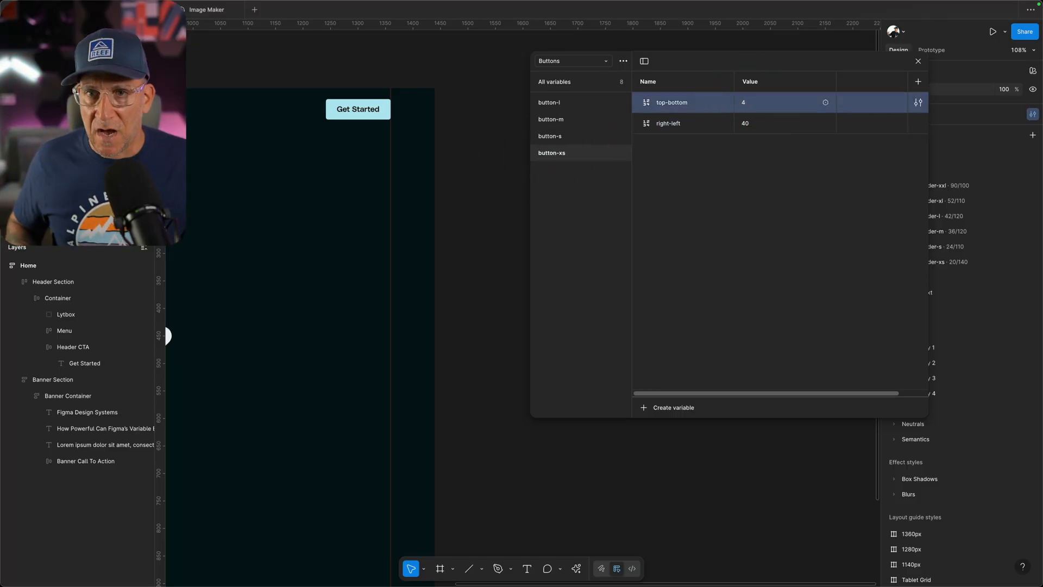
click(750, 123)
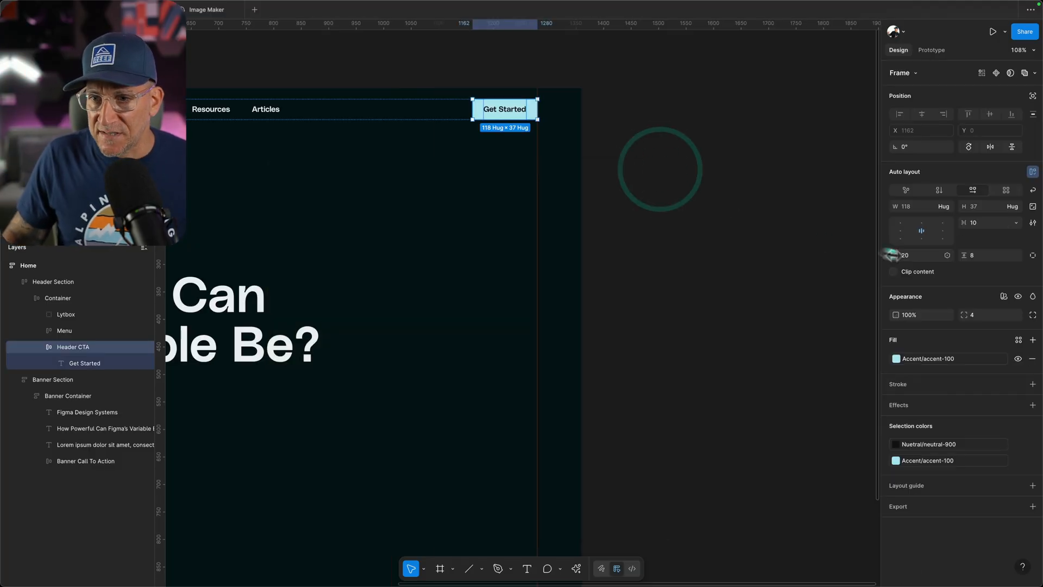
click(949, 255)
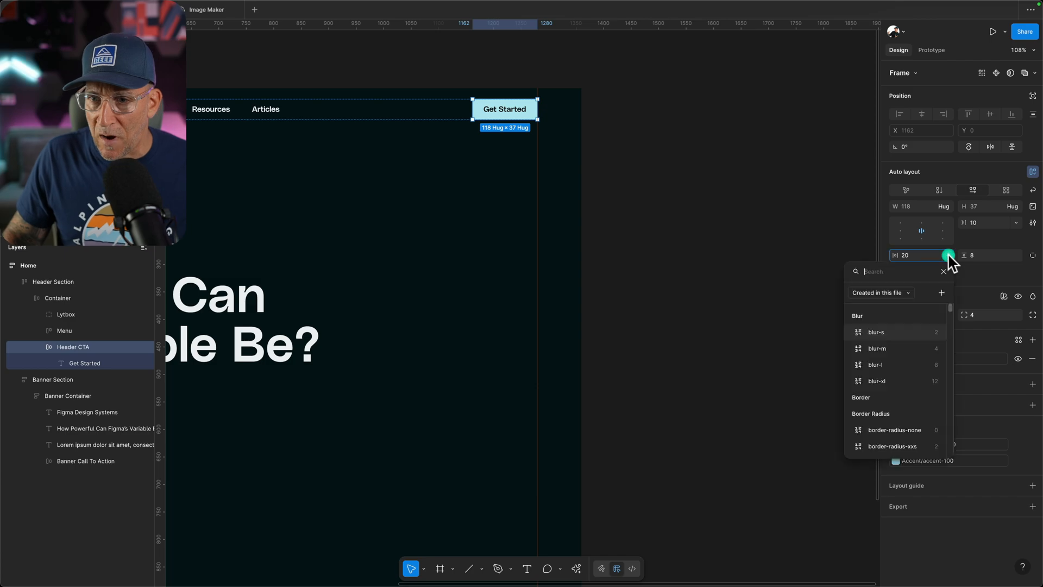
text(button)
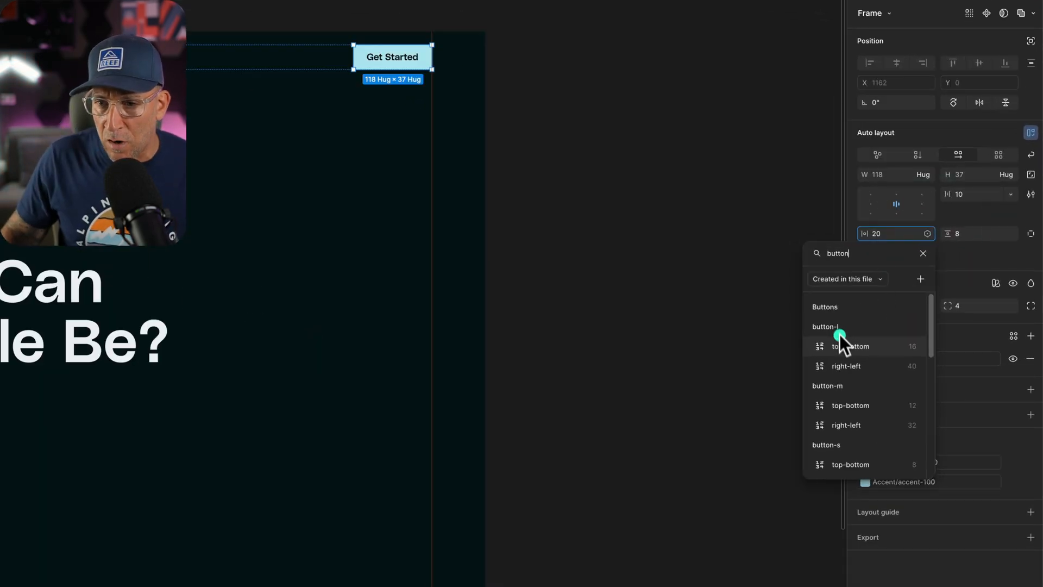
scroll(down, 3)
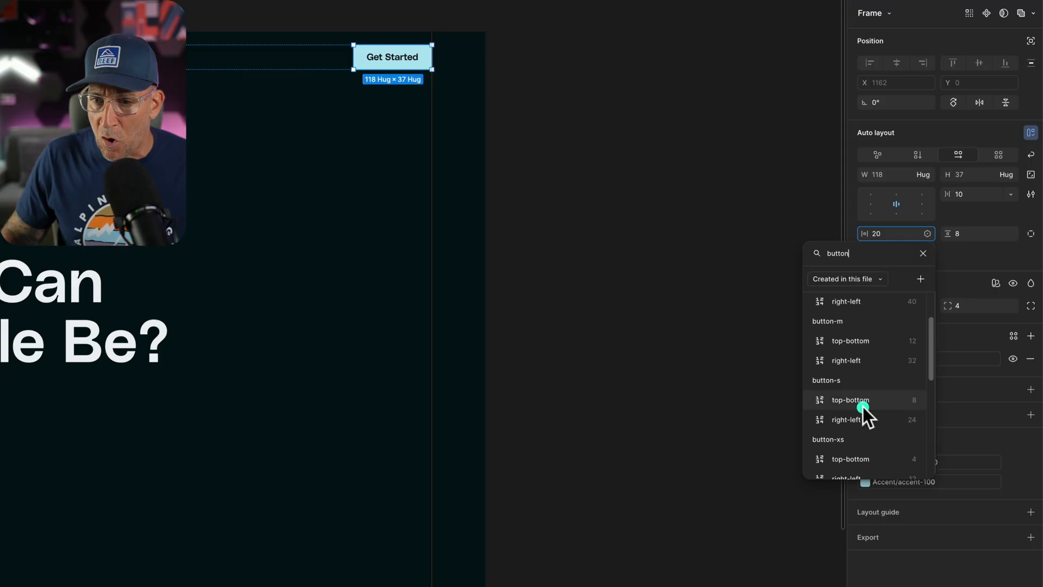
click(850, 419)
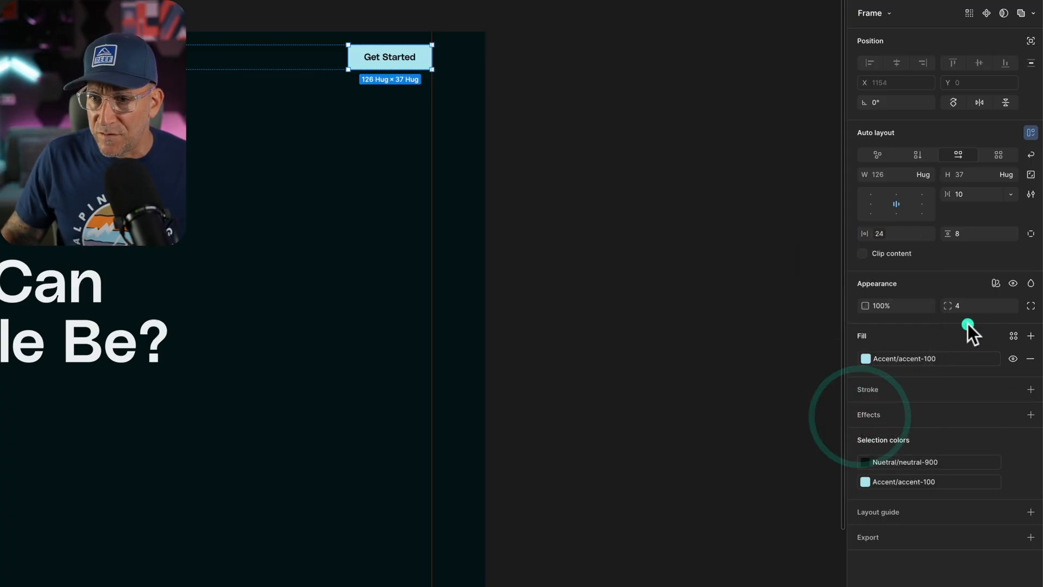
click(1015, 255)
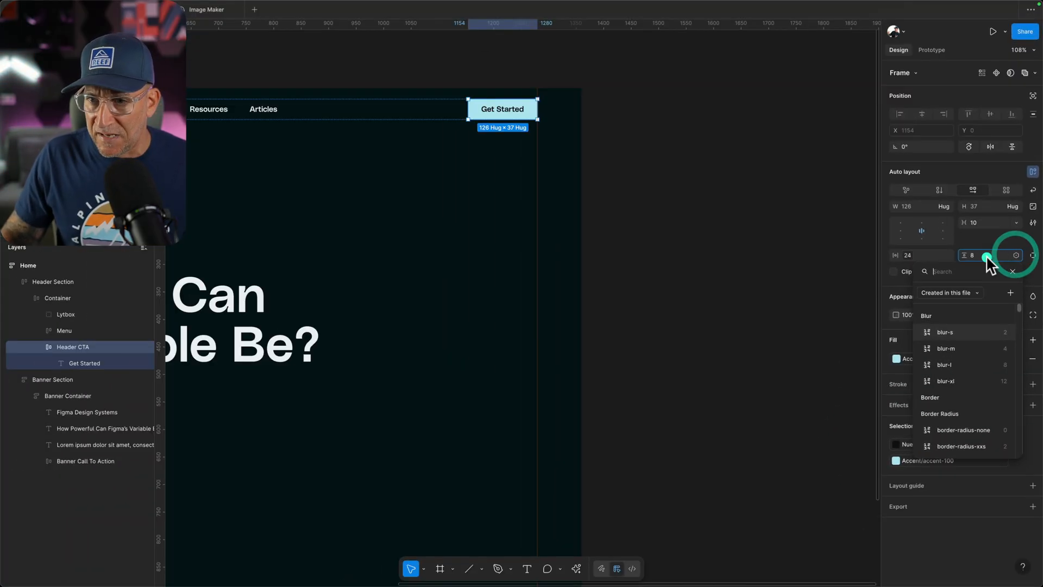
text(butt)
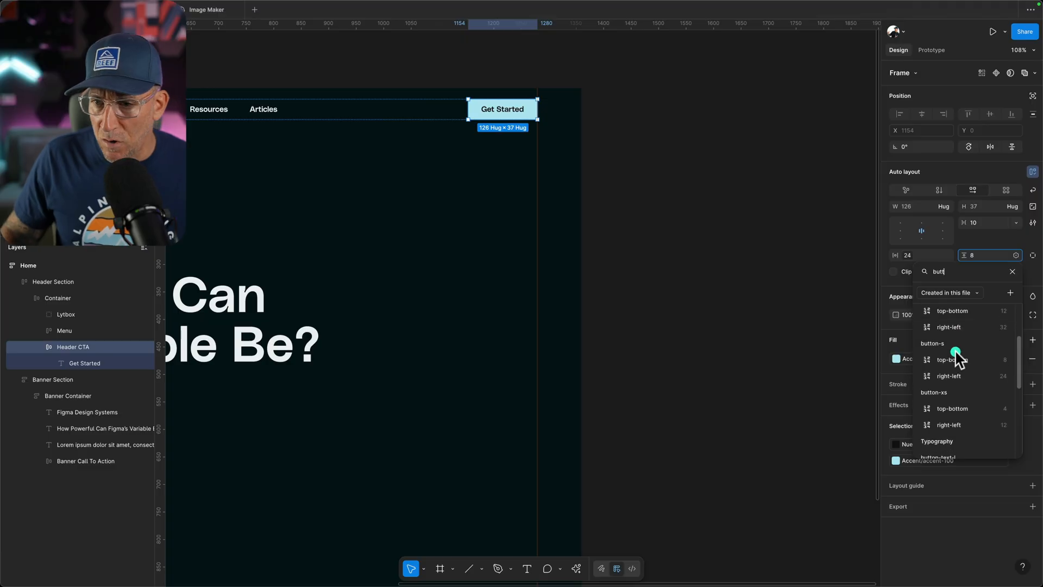
click(688, 133)
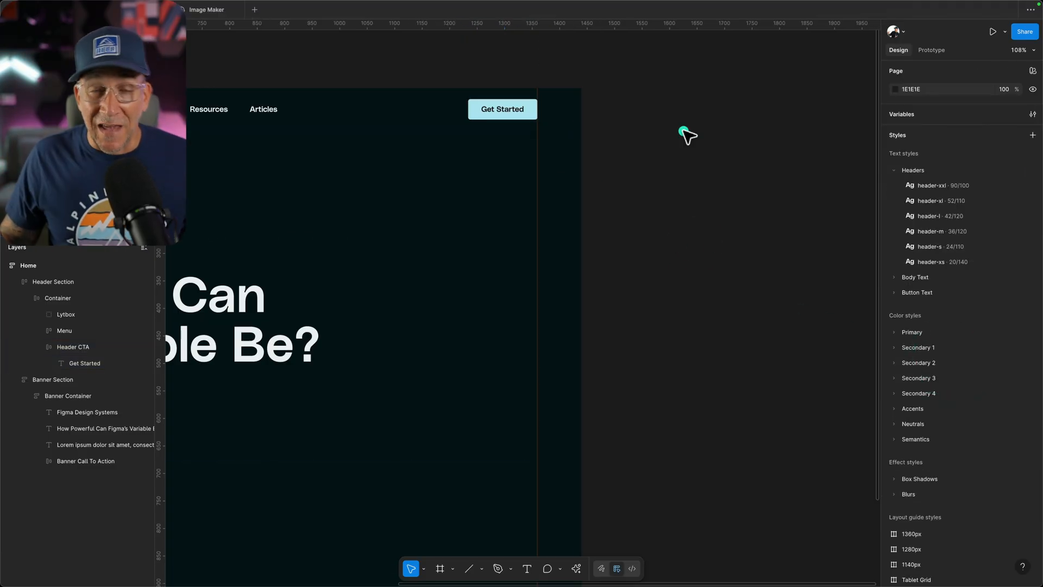
mouse_move(1009, 128)
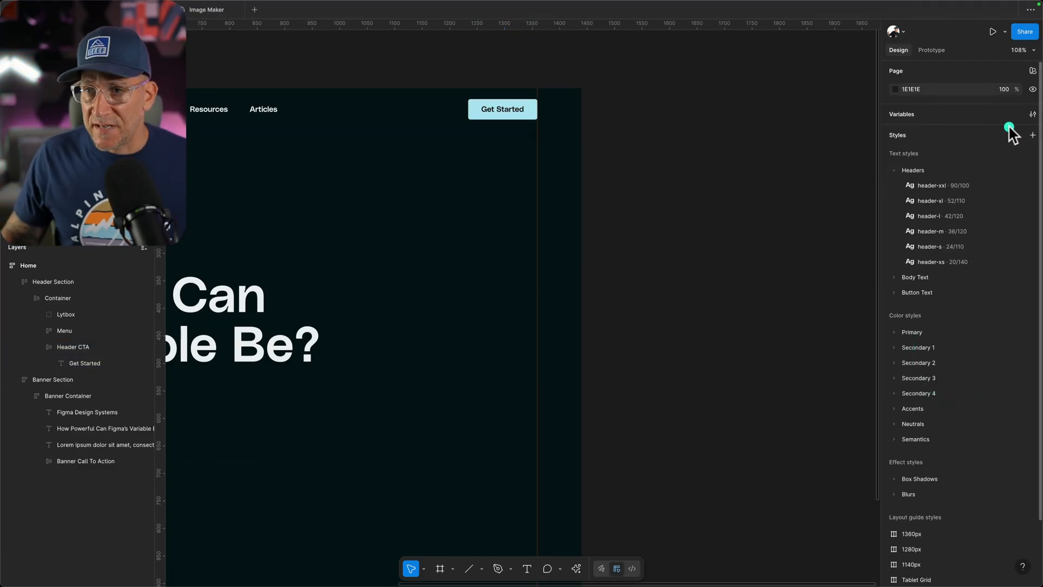
Create a border-radius variable (value 24) in the button-s group of the Buttons collection
click(1032, 113)
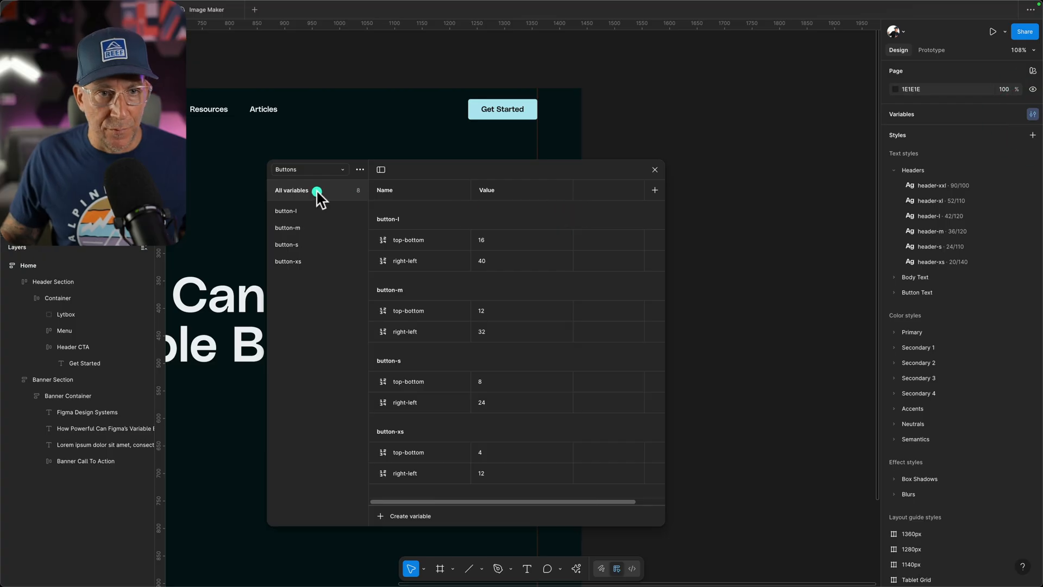
click(287, 244)
text(bor)
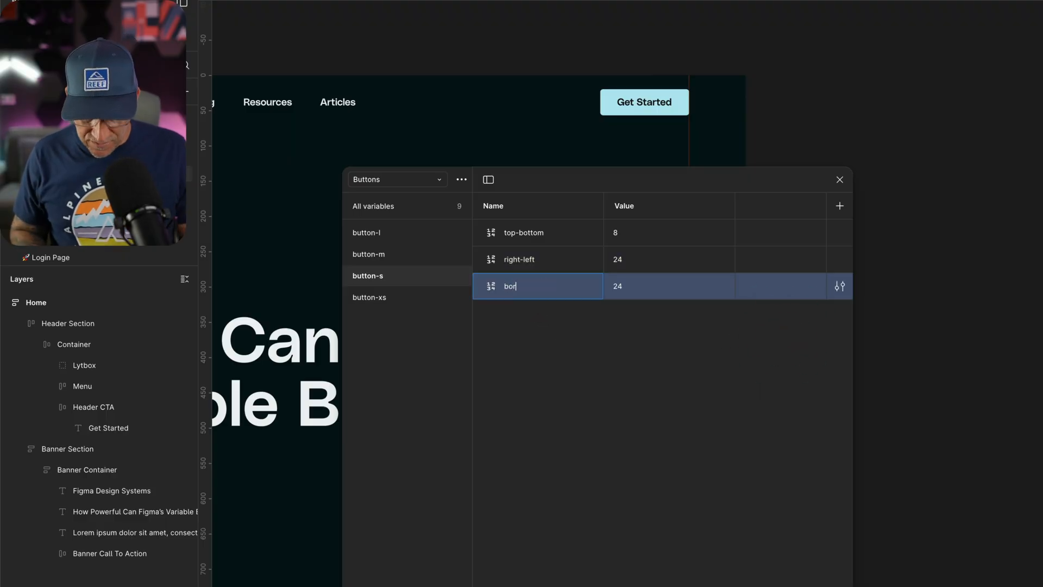
text(der-r)
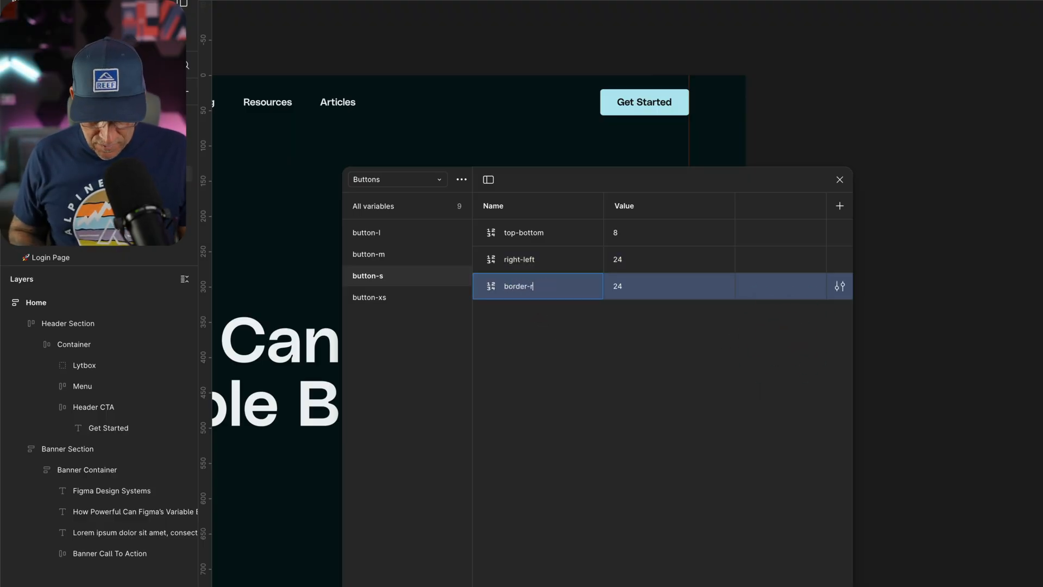
text(adius)
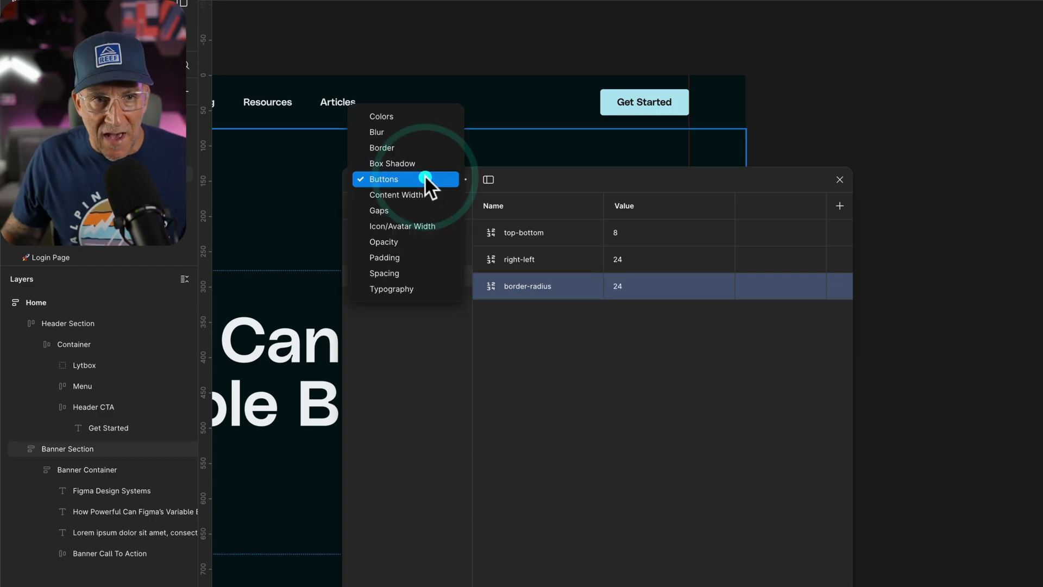
mouse_move(401, 241)
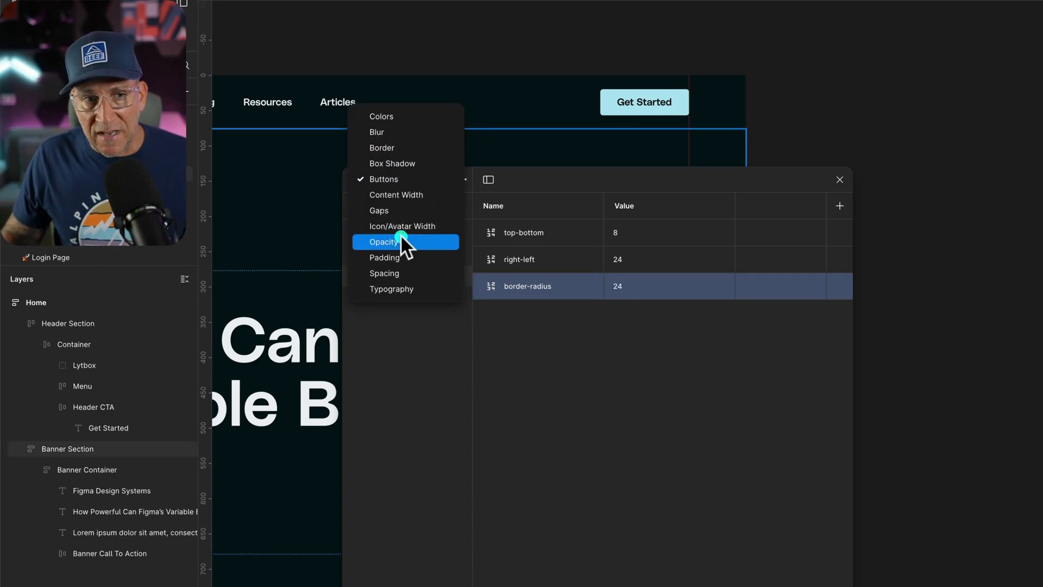
mouse_move(406, 163)
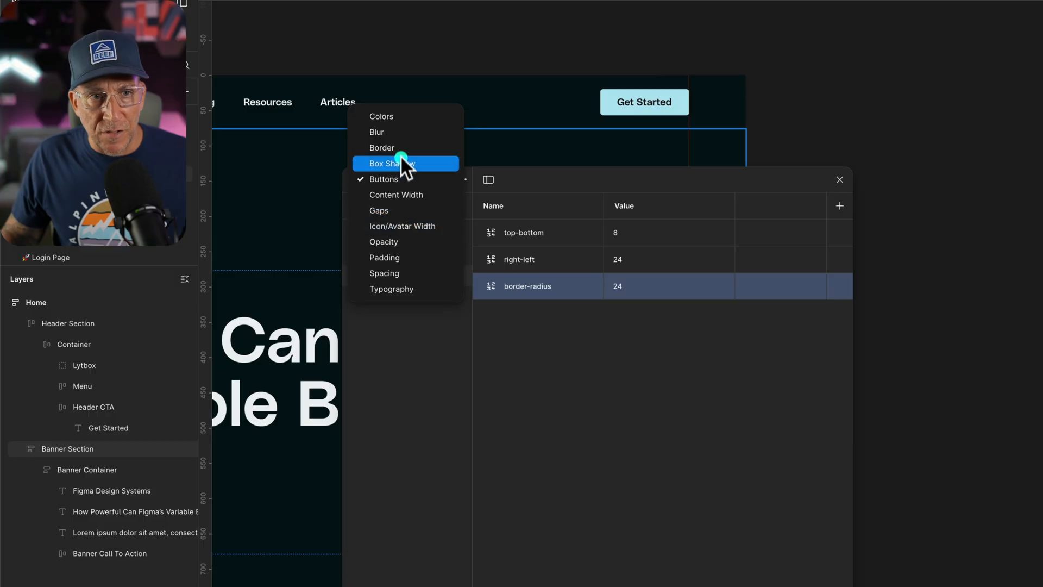
click(382, 147)
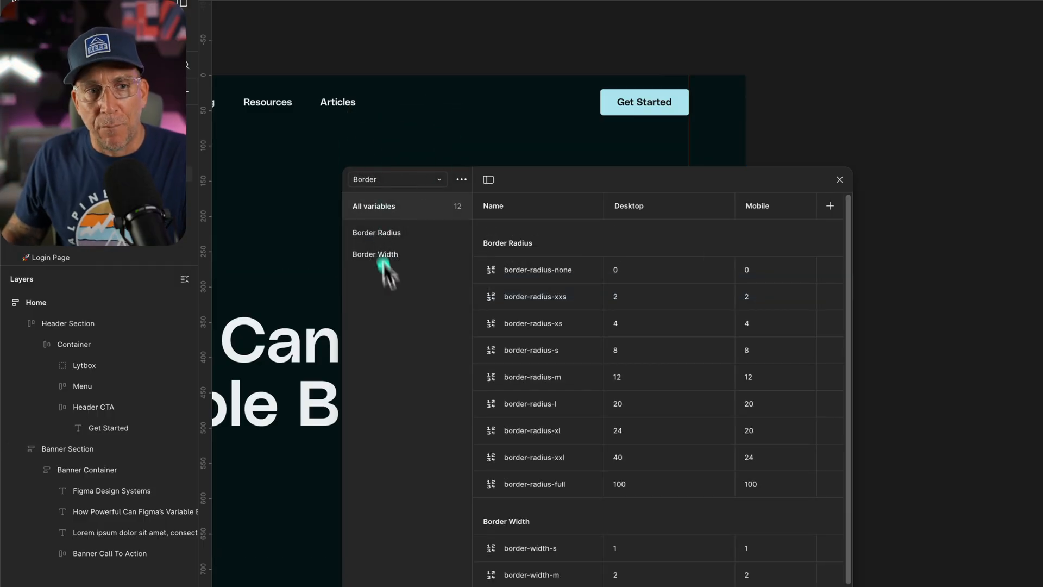
click(376, 254)
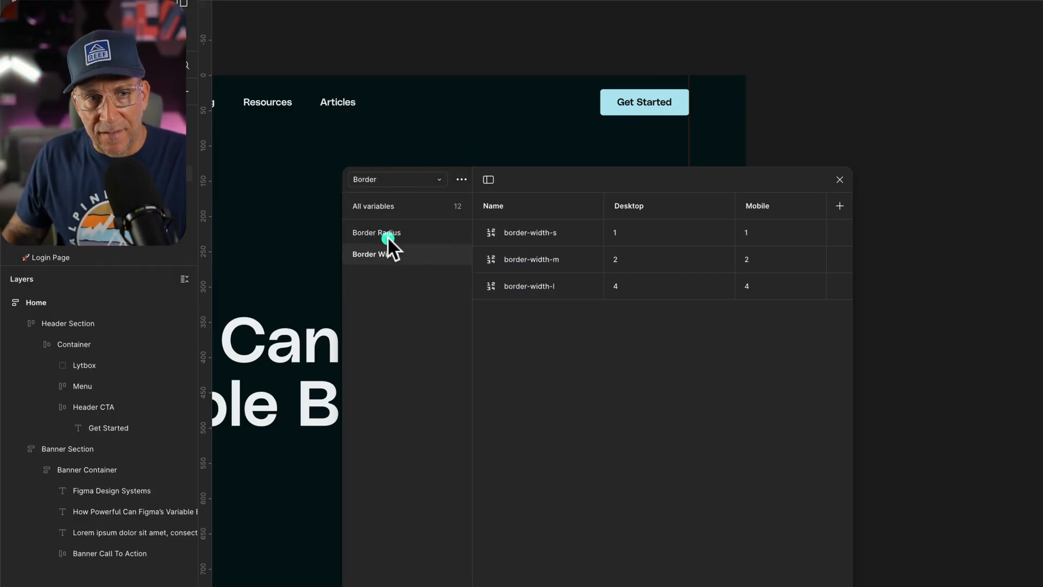
click(376, 232)
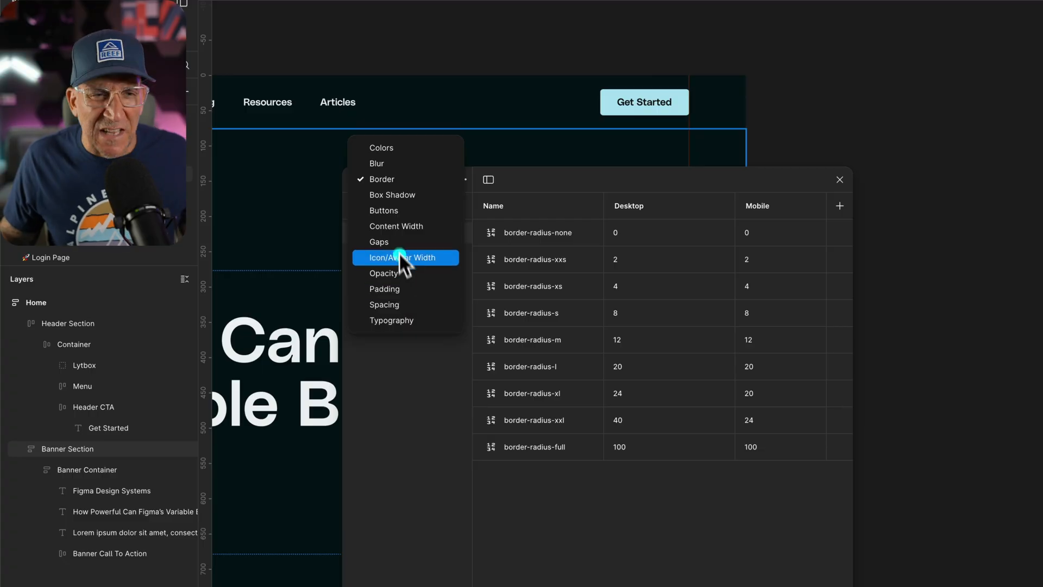
click(383, 211)
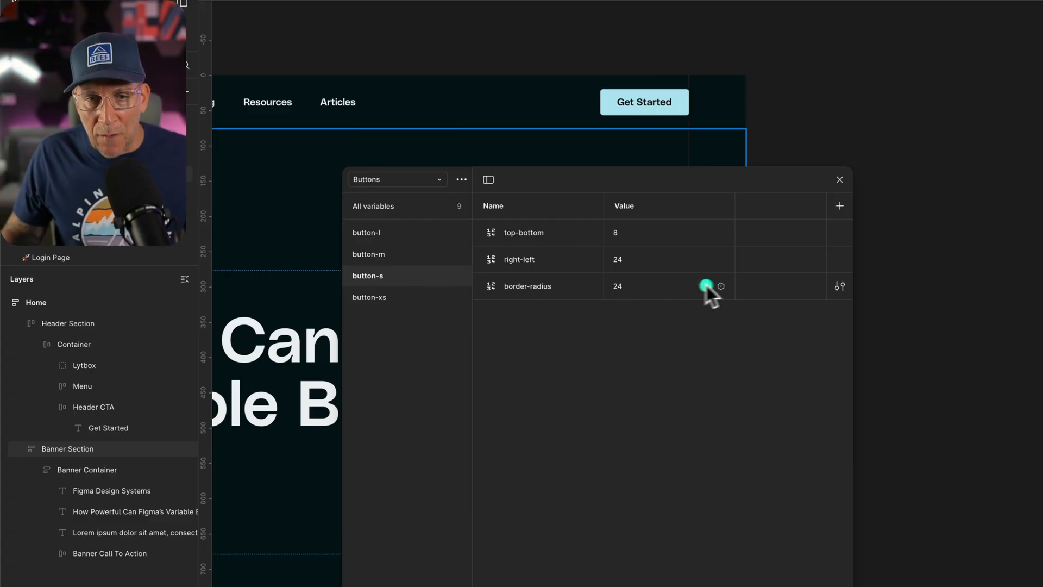
Alias the button-s border-radius value to the border-radius-s variable
click(720, 286)
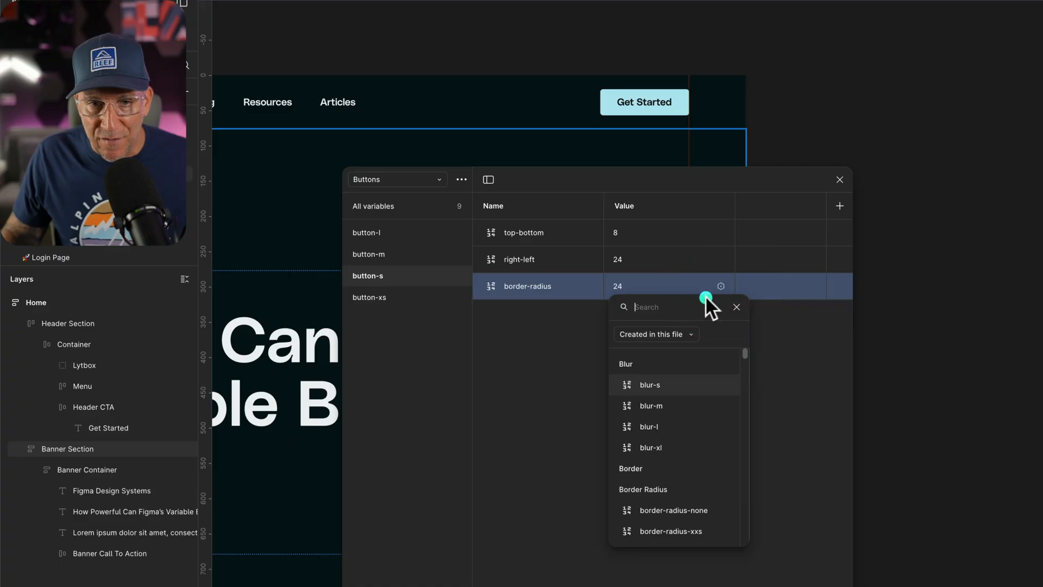
text(r)
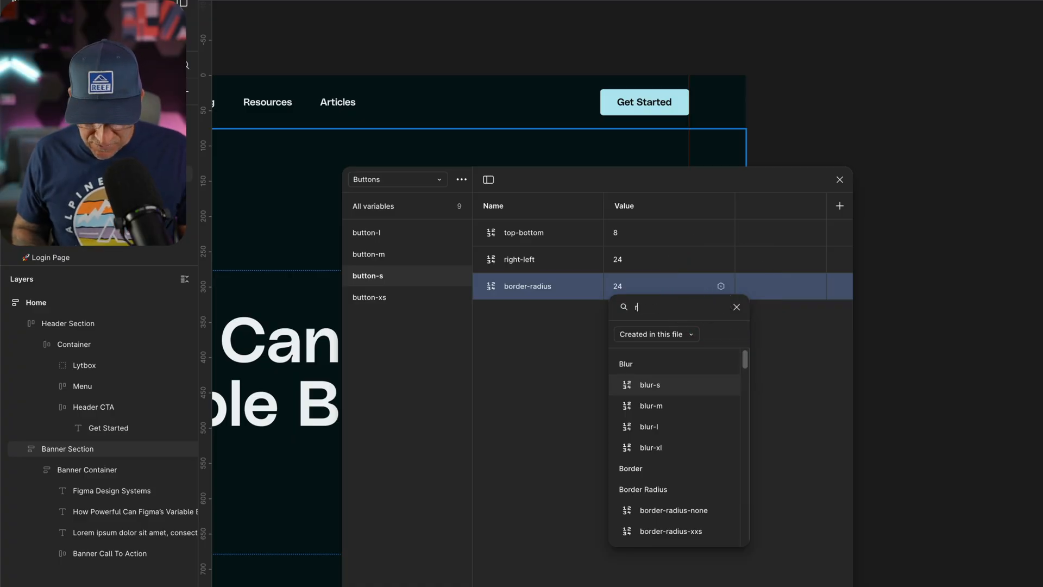
text(adius)
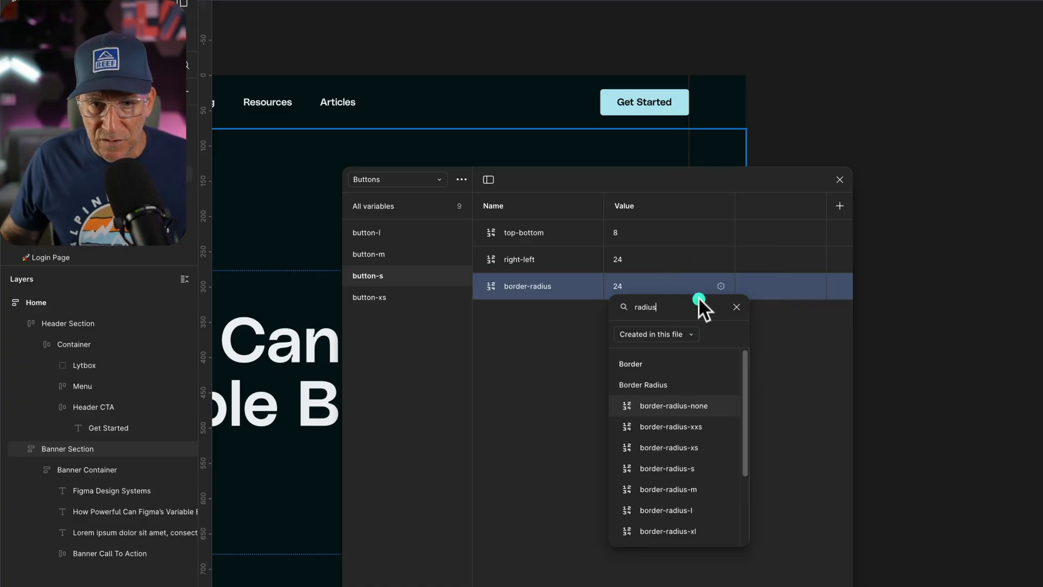
mouse_move(691, 462)
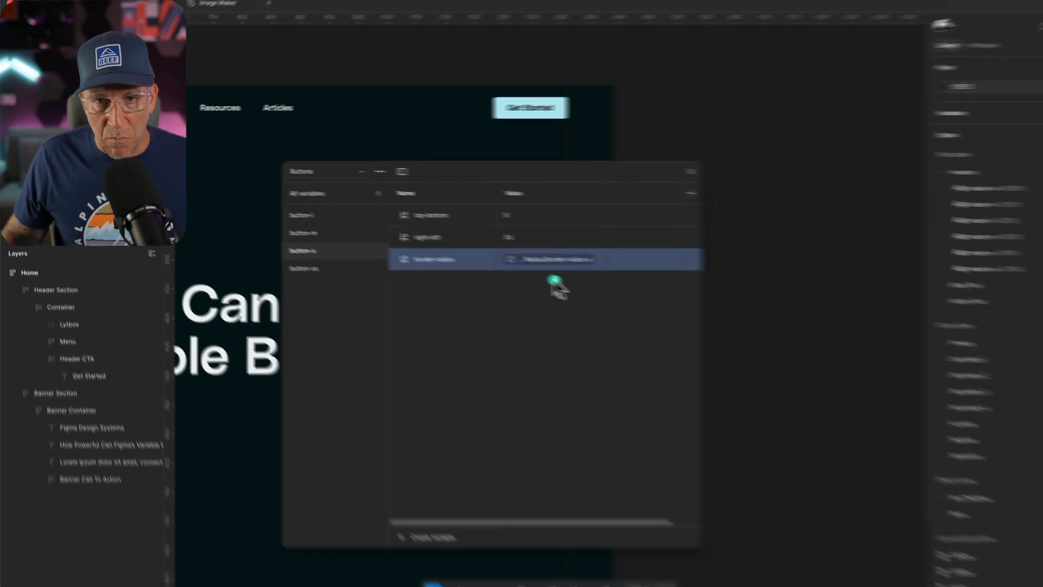
click(1017, 314)
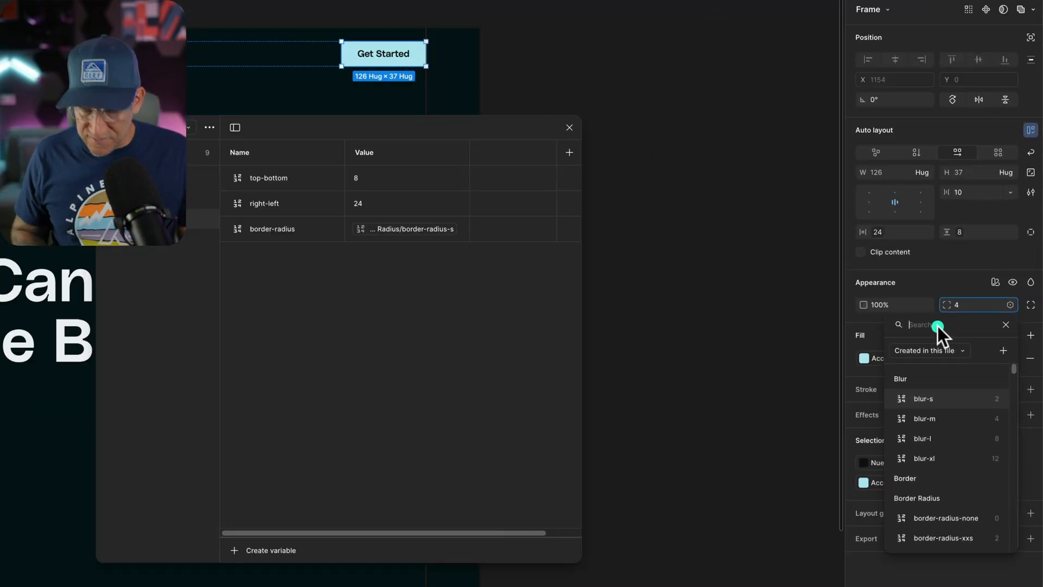
Bind the Get Started button's corner radius to the button border-radius variable, reading 8
text(button)
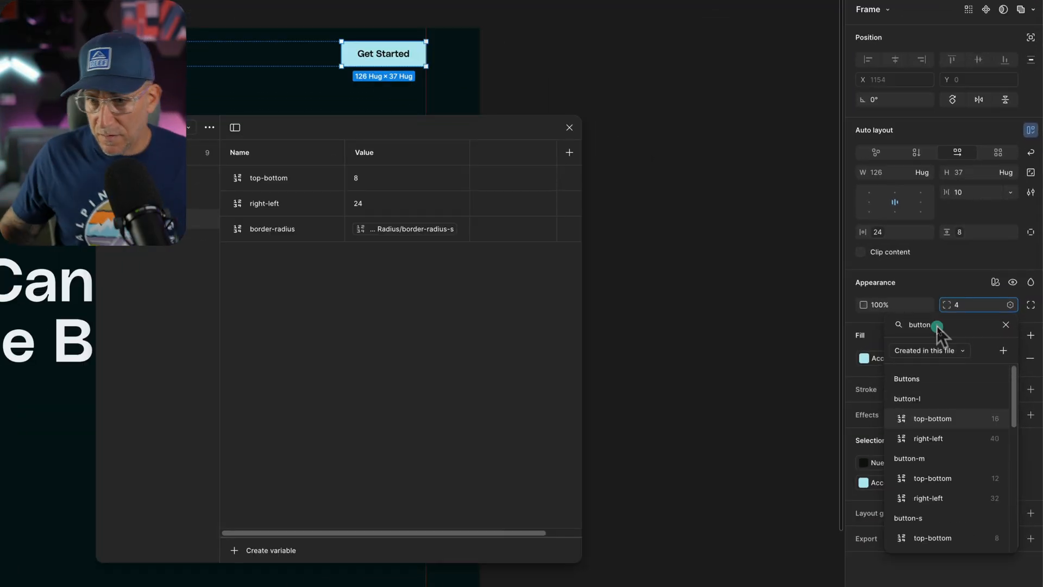
scroll(down, 3)
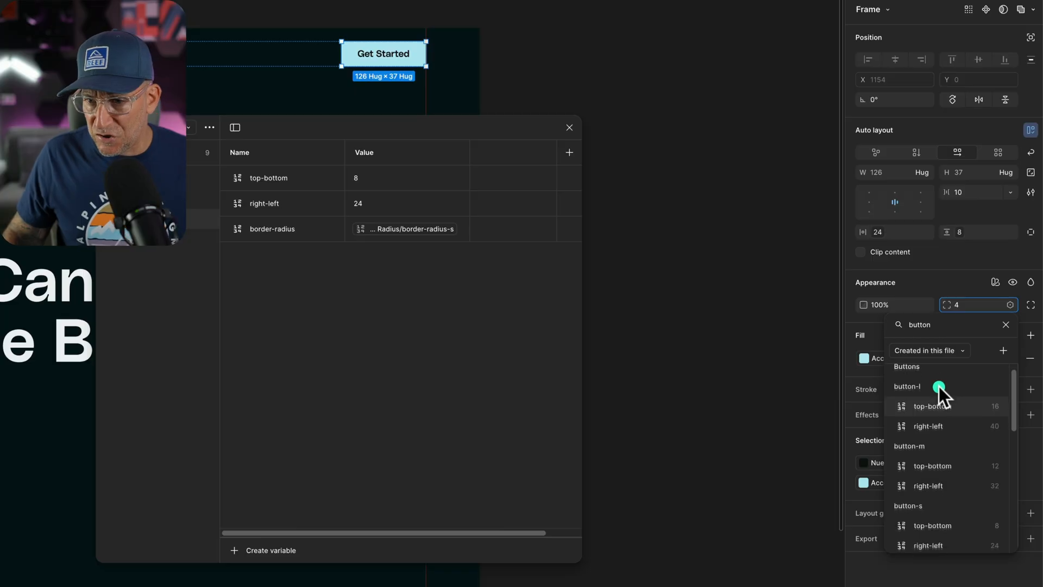
scroll(down, 3)
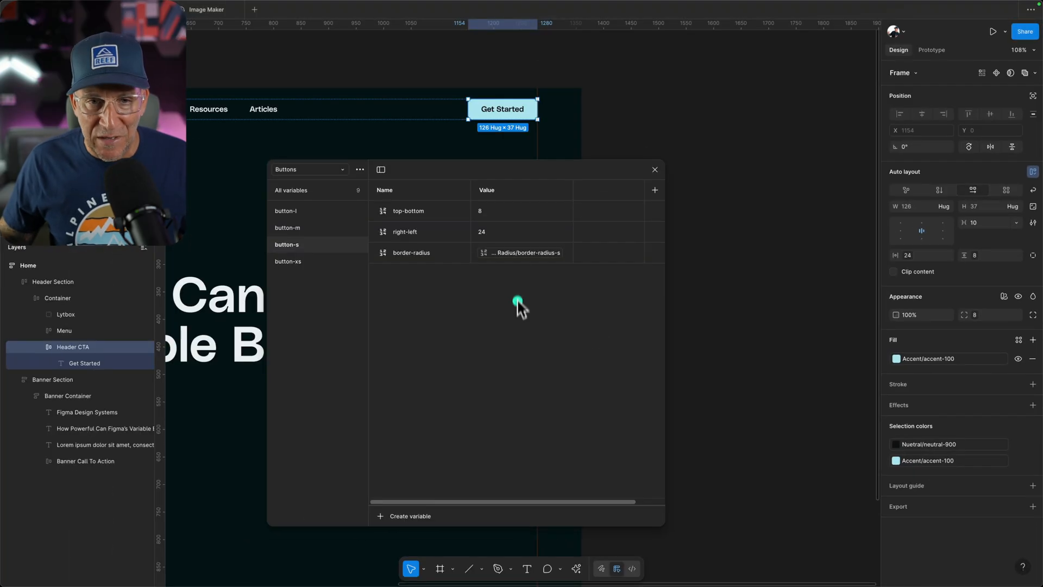
Review the Border collection's Desktop and Mobile radius values, then close Local variables
click(309, 169)
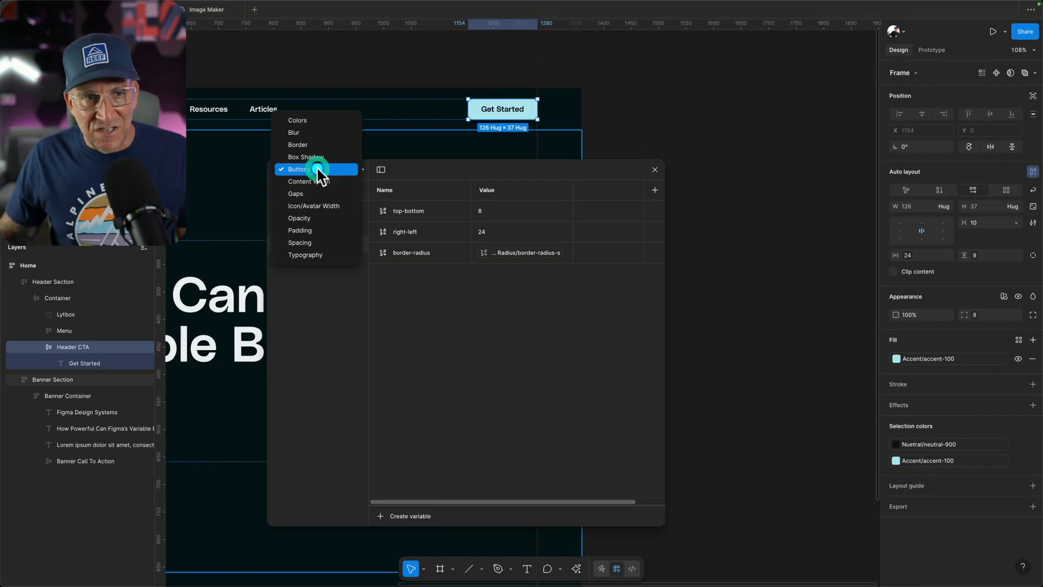
click(297, 144)
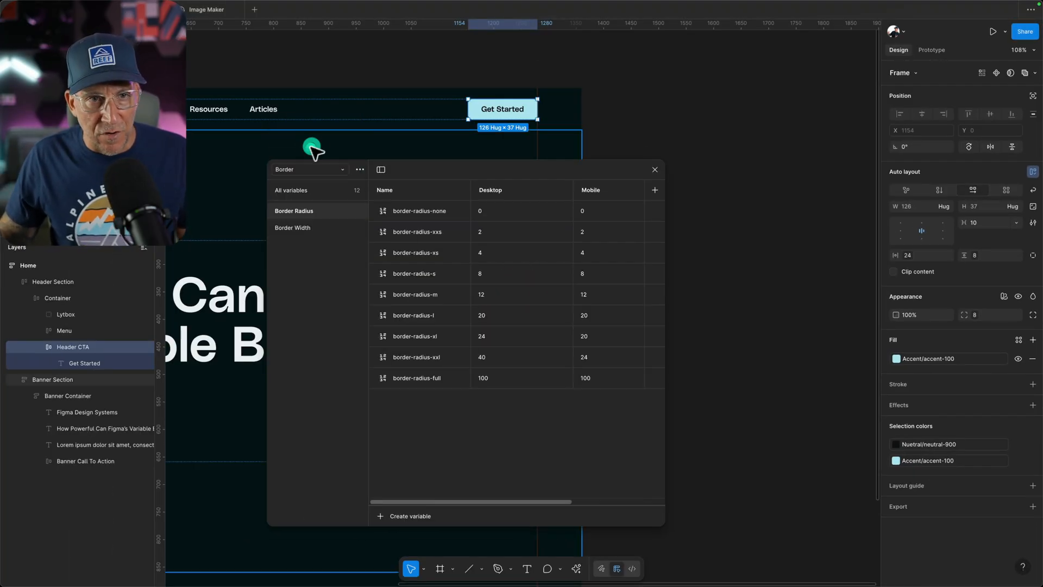
mouse_move(412, 339)
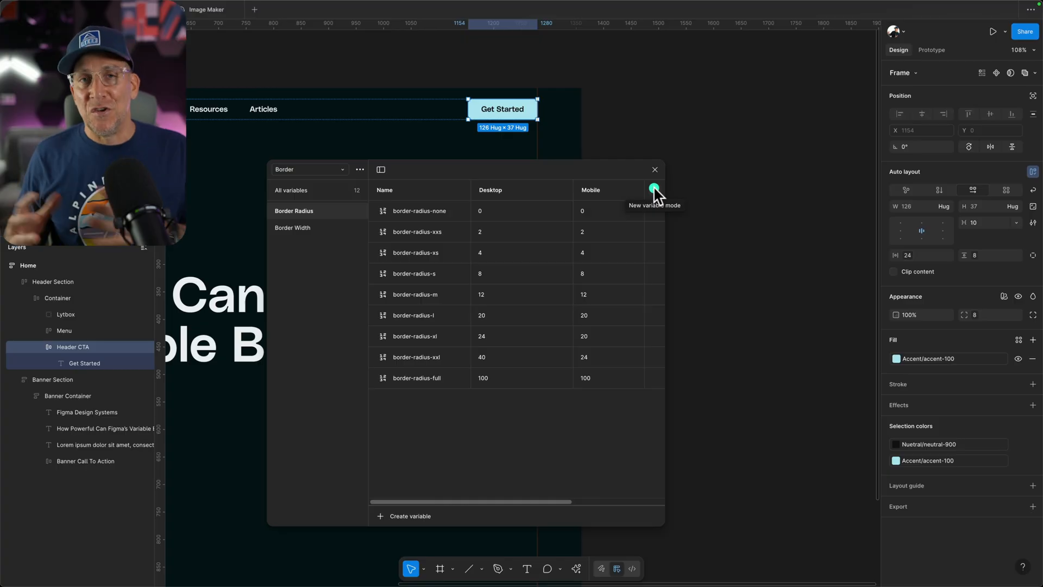
mouse_move(590, 236)
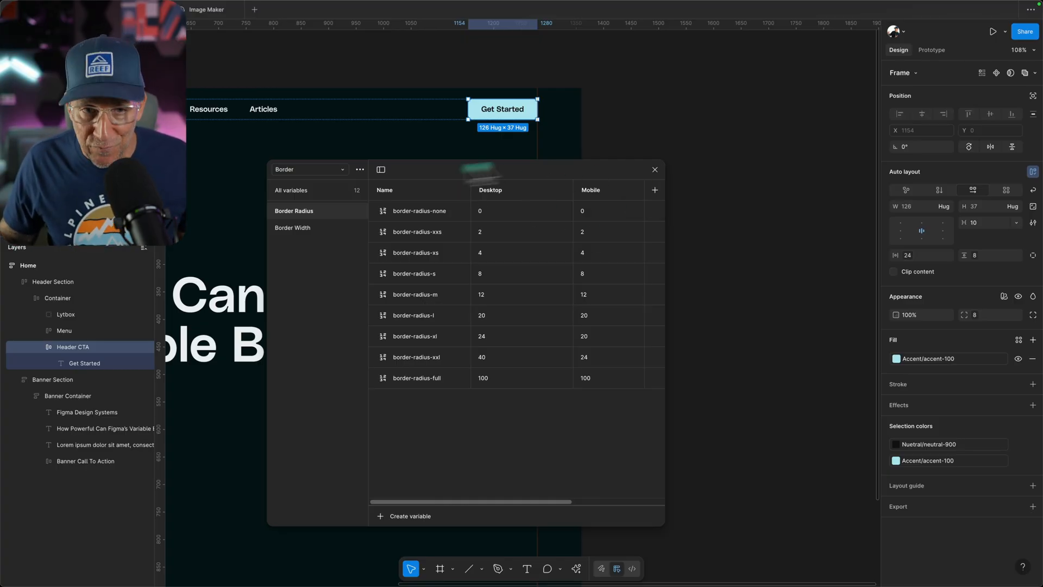
click(654, 169)
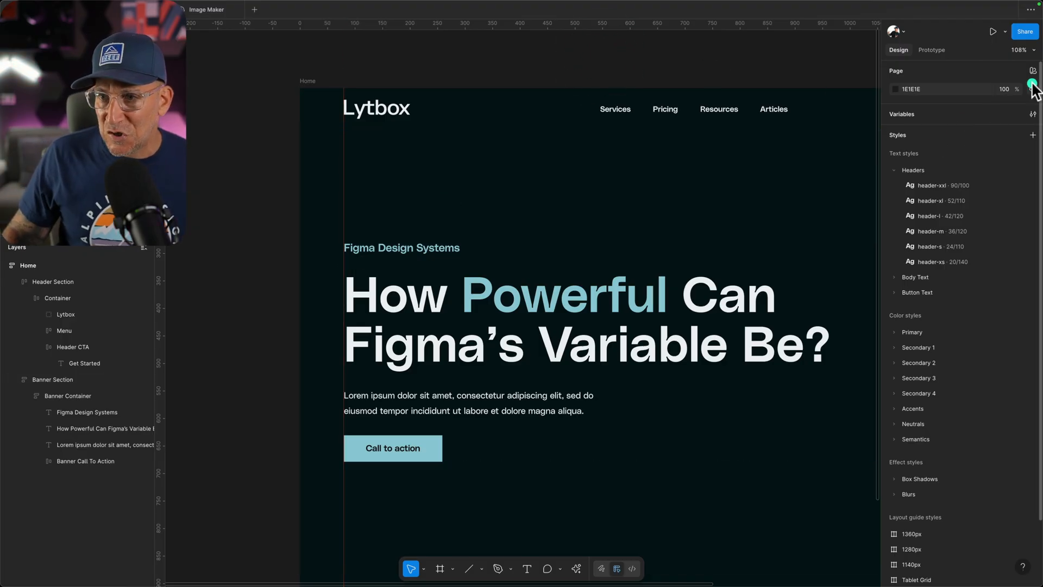
mouse_move(1032, 80)
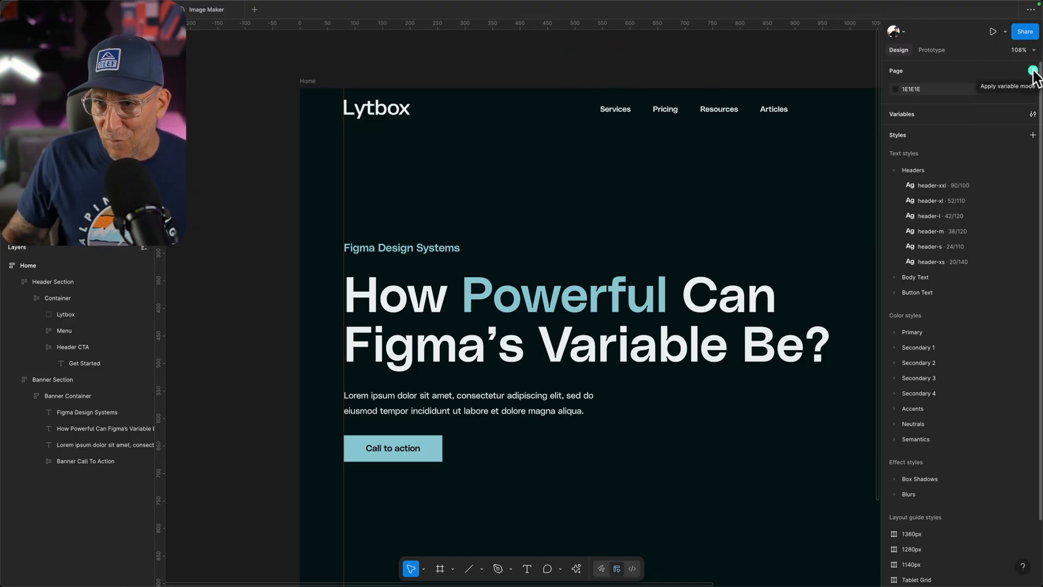
Set the page's Border variable mode to Mobile and preview the landing page
click(1031, 71)
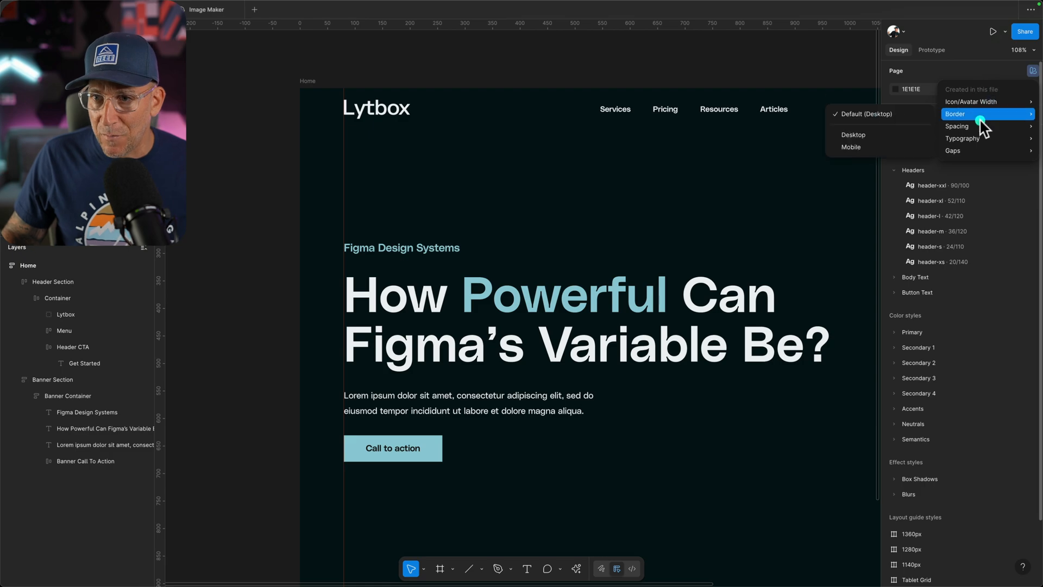
click(850, 147)
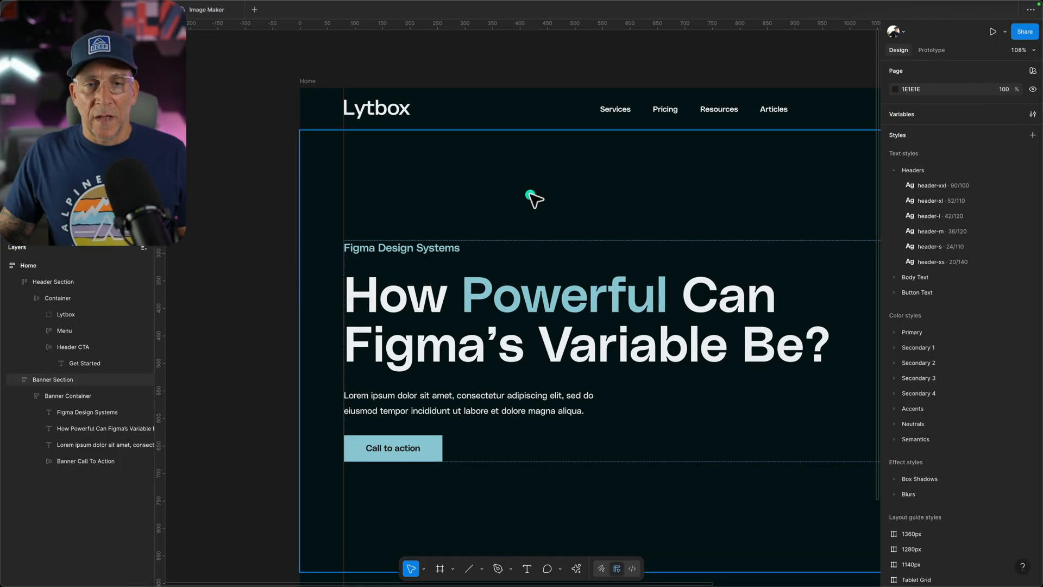
scroll(down, 3)
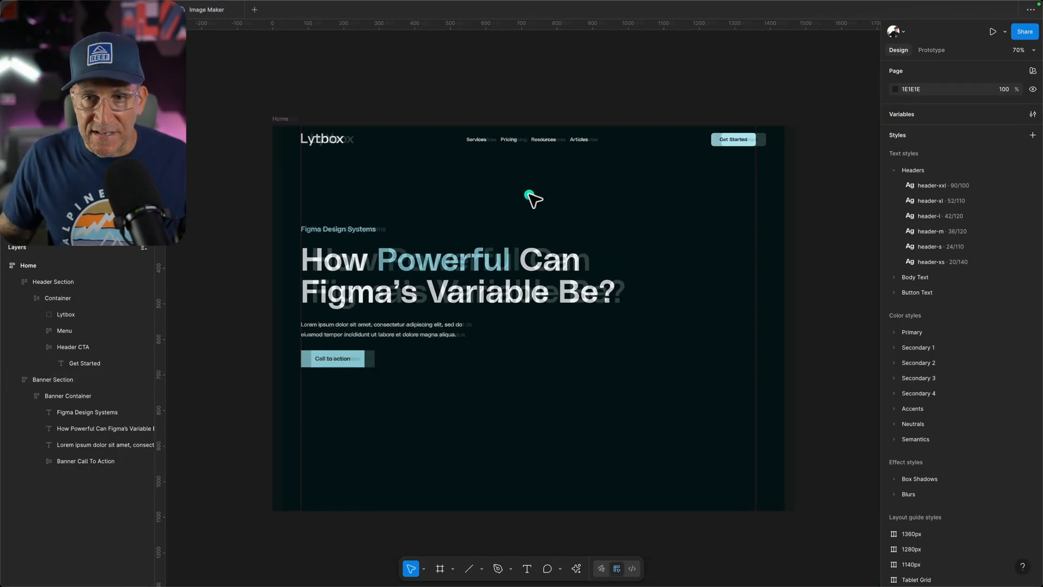